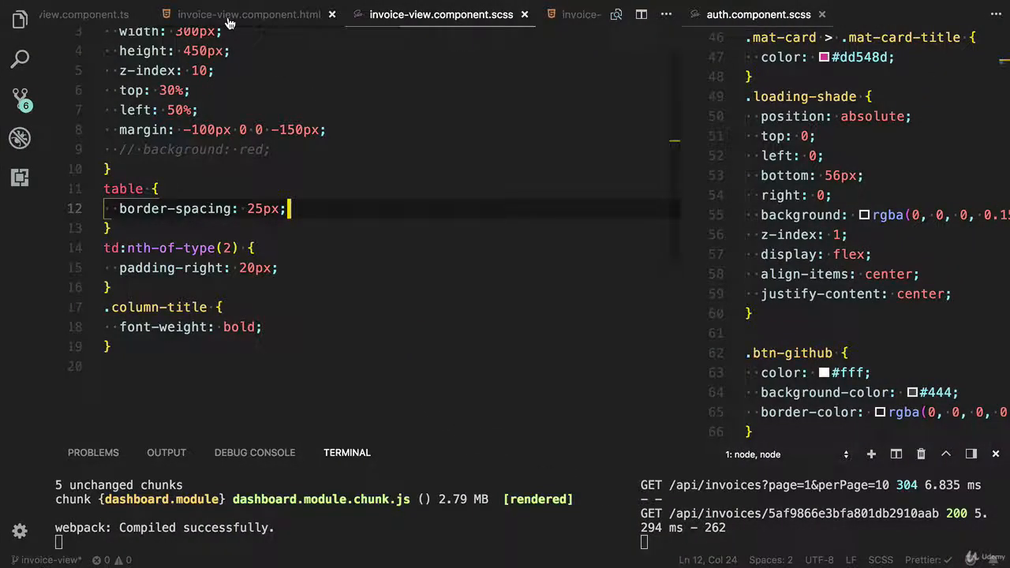
Add [routerLink]="['/dashboard','invoices',invoice._id]" to the Edit button in invoice-view.component.html.
left_click(248, 15)
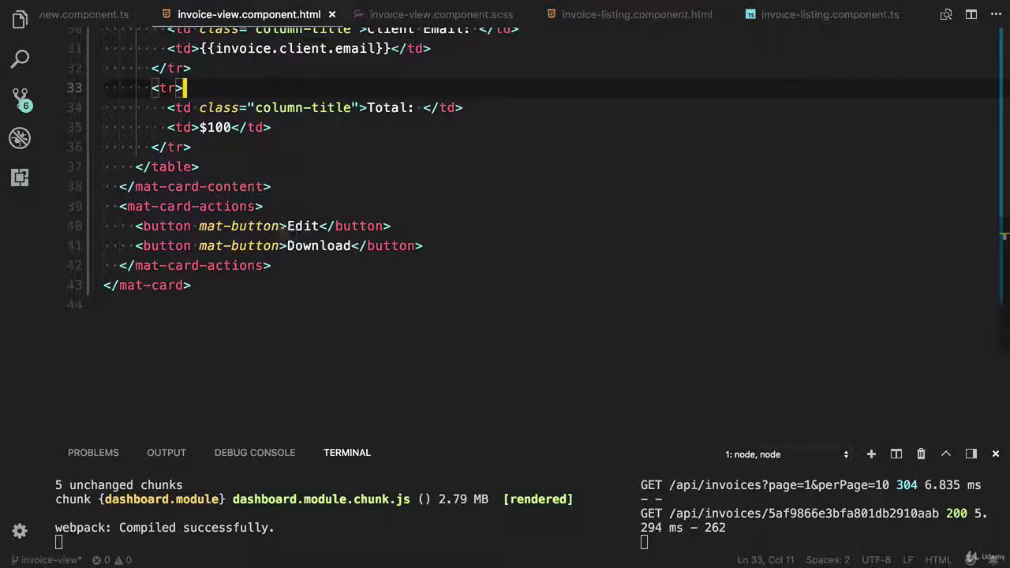
type("[r")
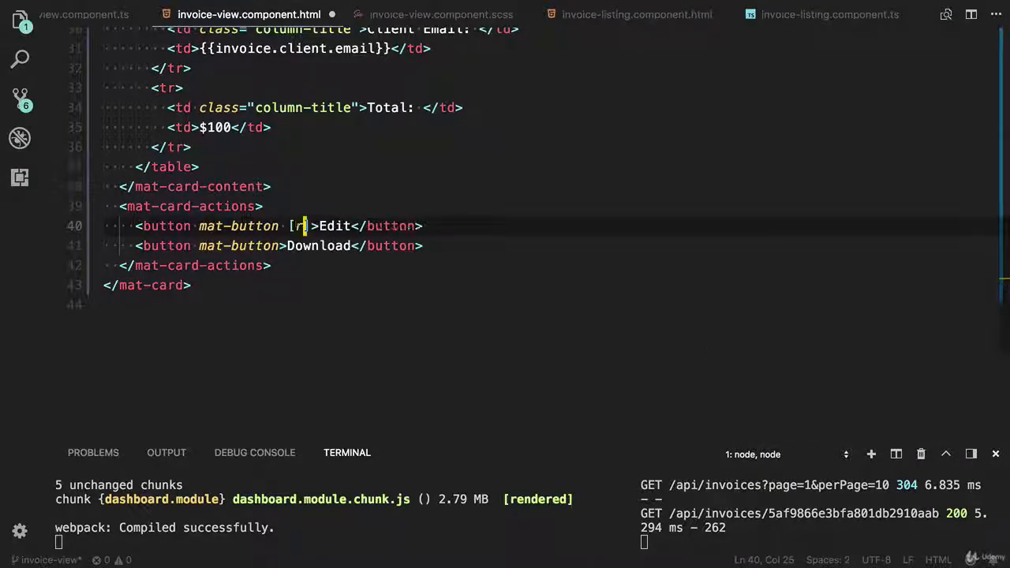
type("ou")
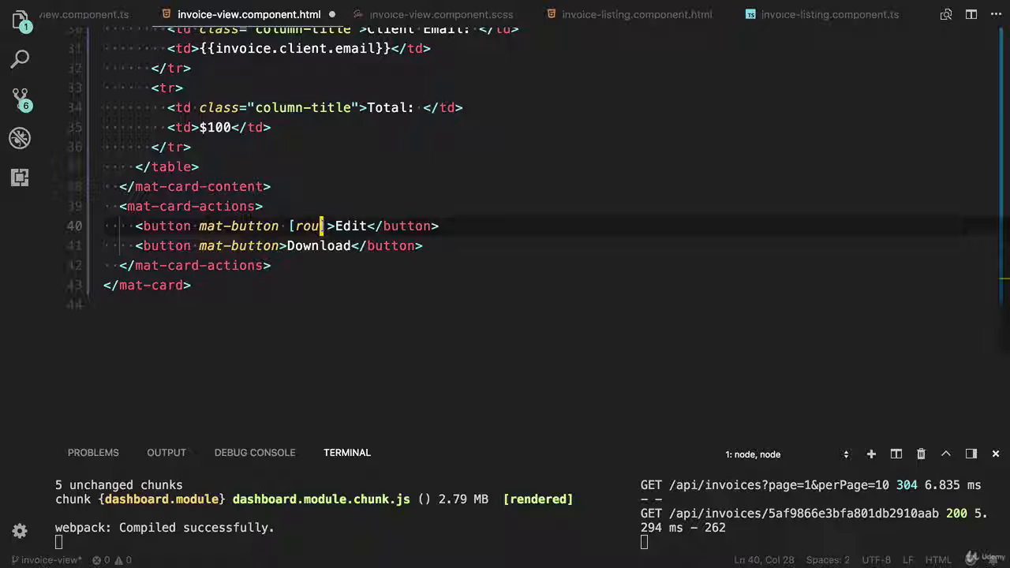
type("terLink] =\"")
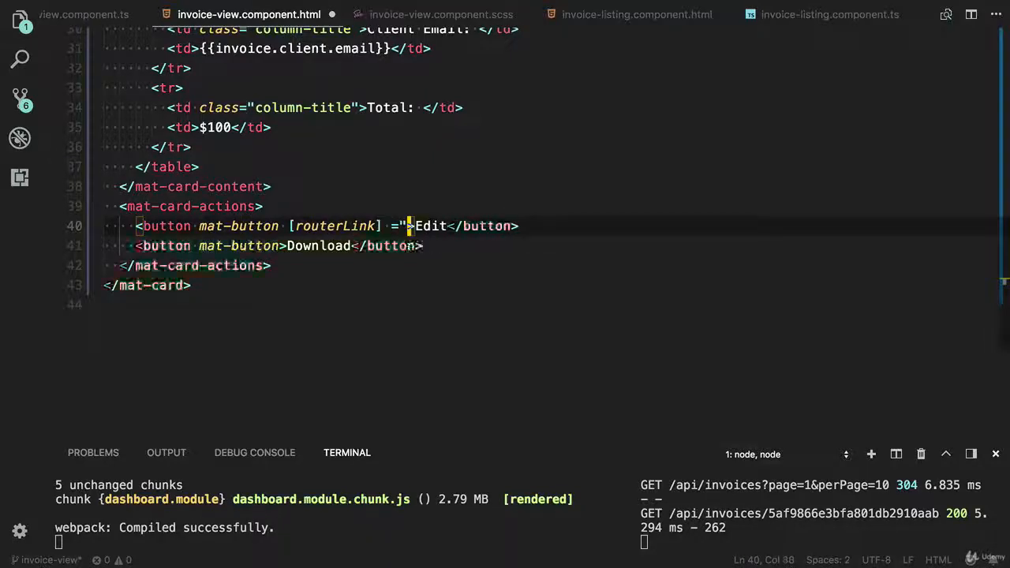
type("[")
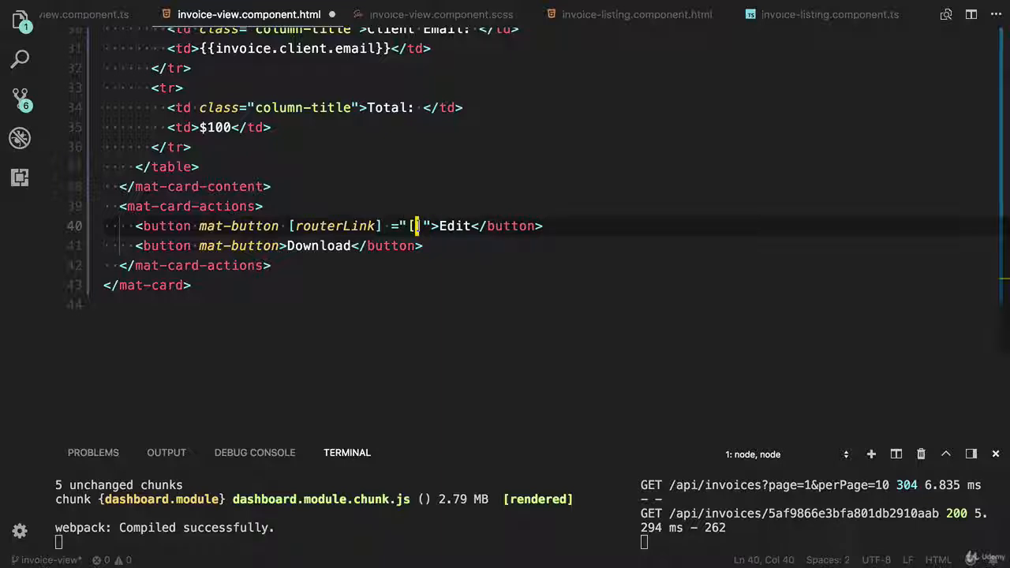
type("'/dashboard',")
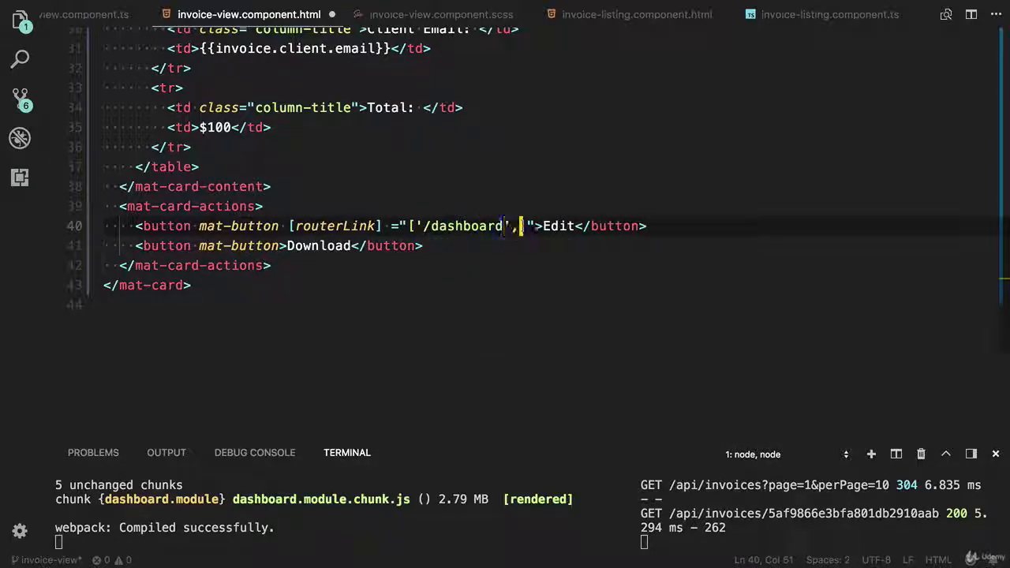
type("'invoices'")
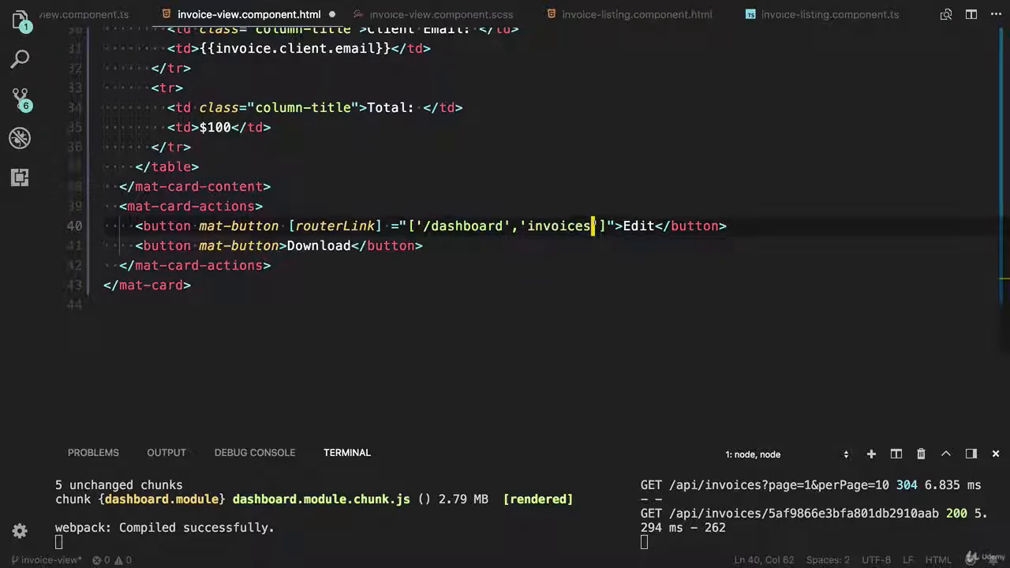
type(",''")
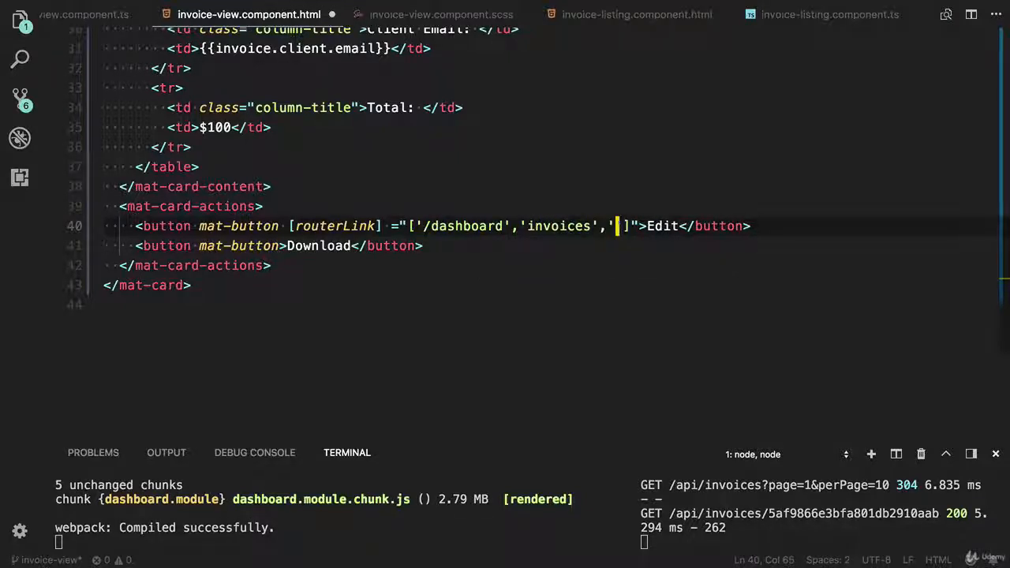
type("invoice.")
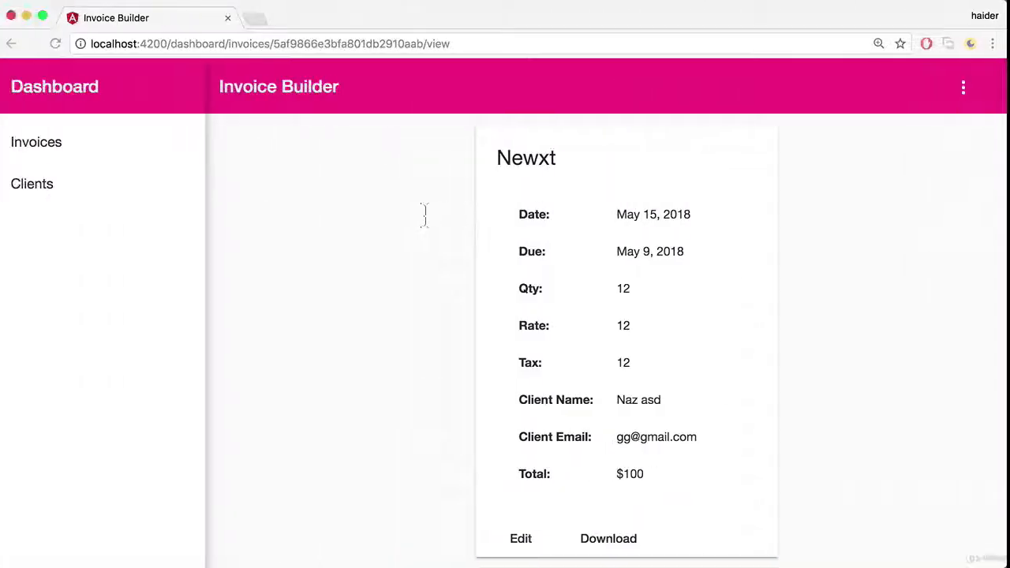
Open the Edit Invoice form for August Invoice from its view page.
left_click(520, 538)
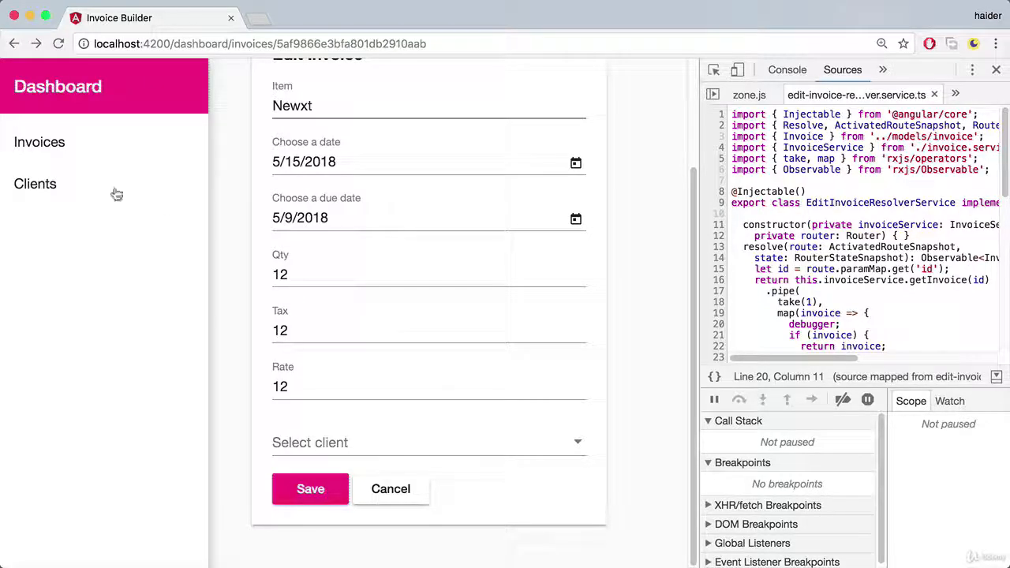
left_click(310, 489)
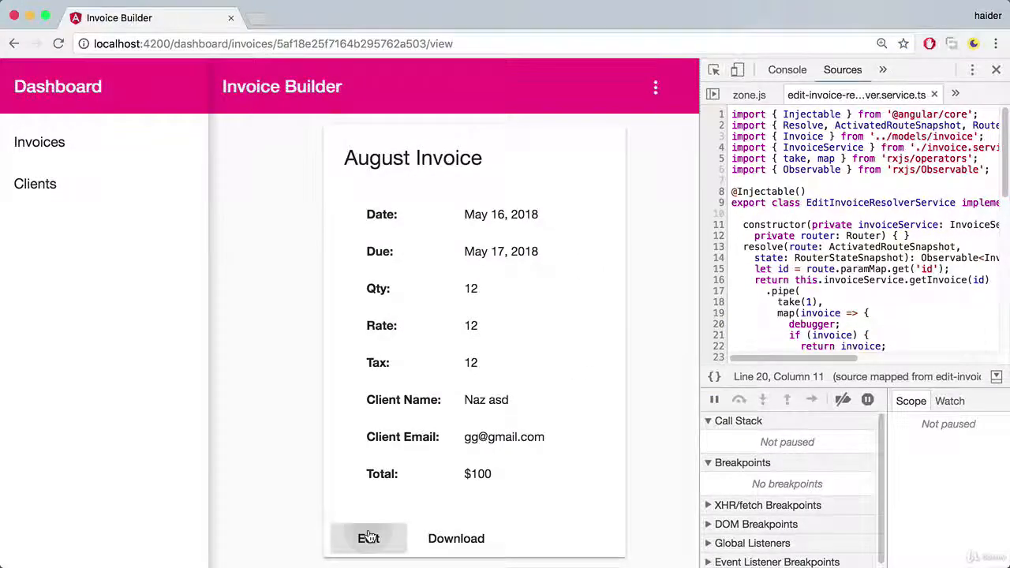
left_click(368, 538)
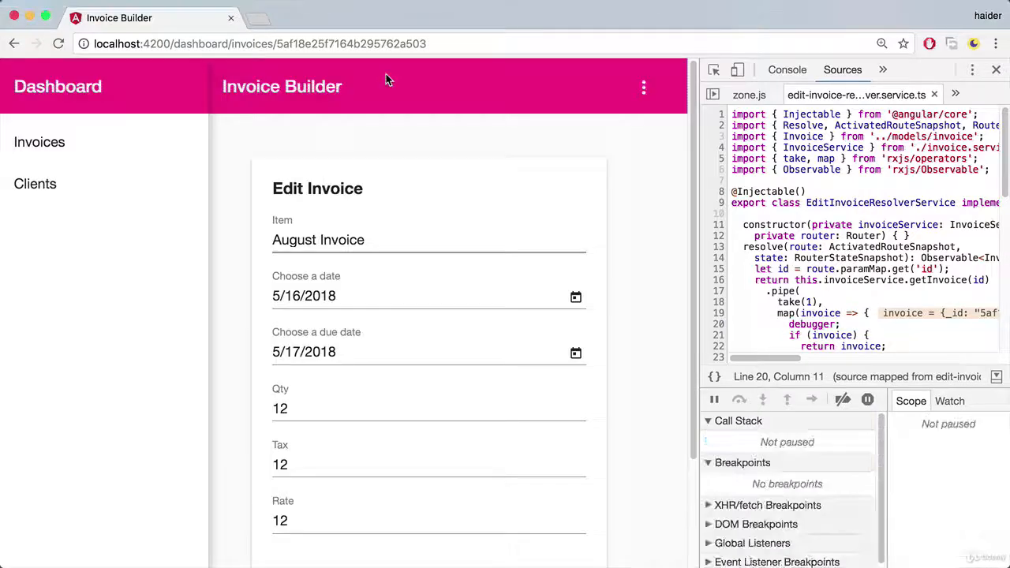
scroll("down", 3)
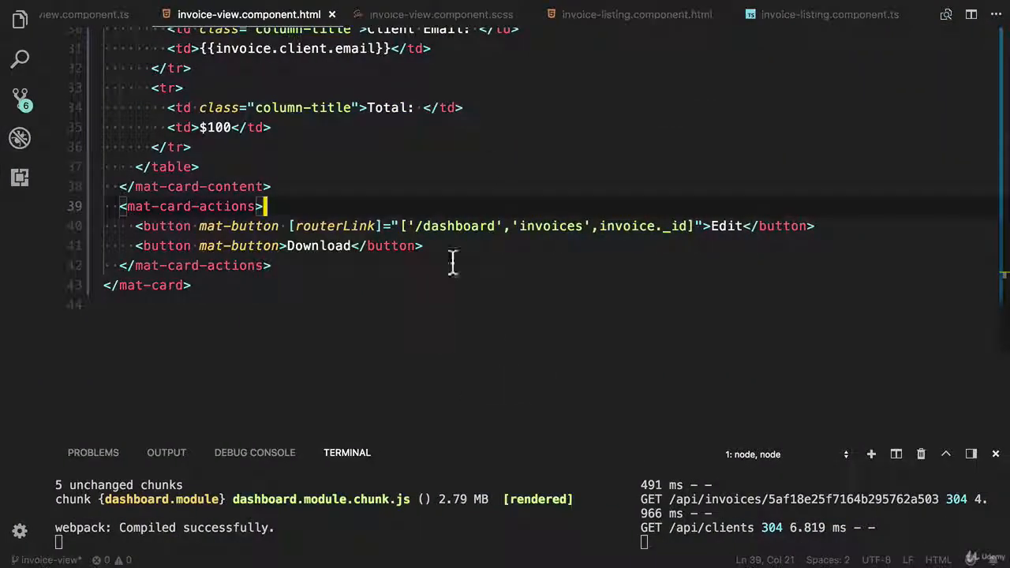
Insert a debugger statement after this.invoice = data.invoice in invoice-form.component.ts.
key("ctrl+p")
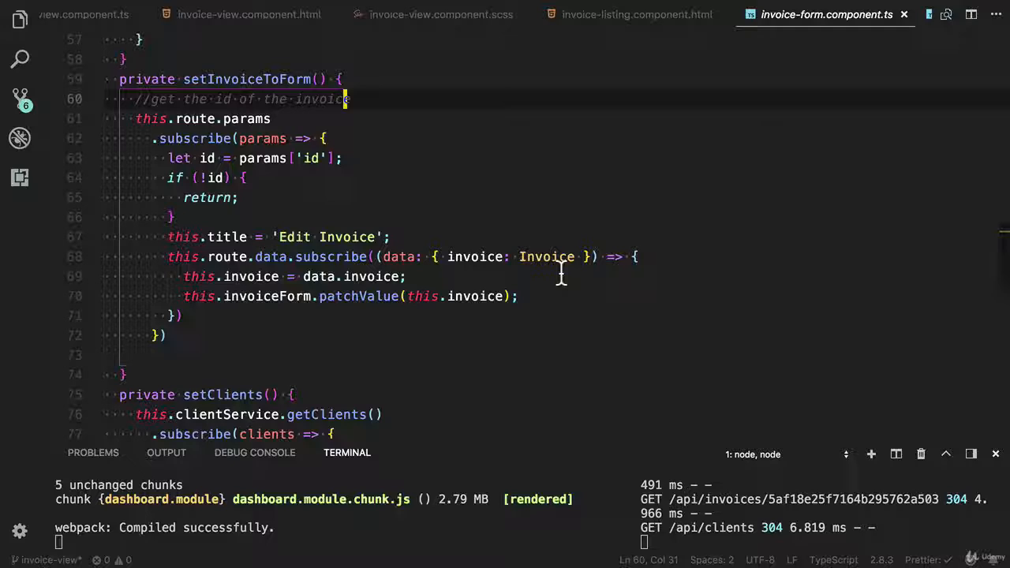
type("debugger;")
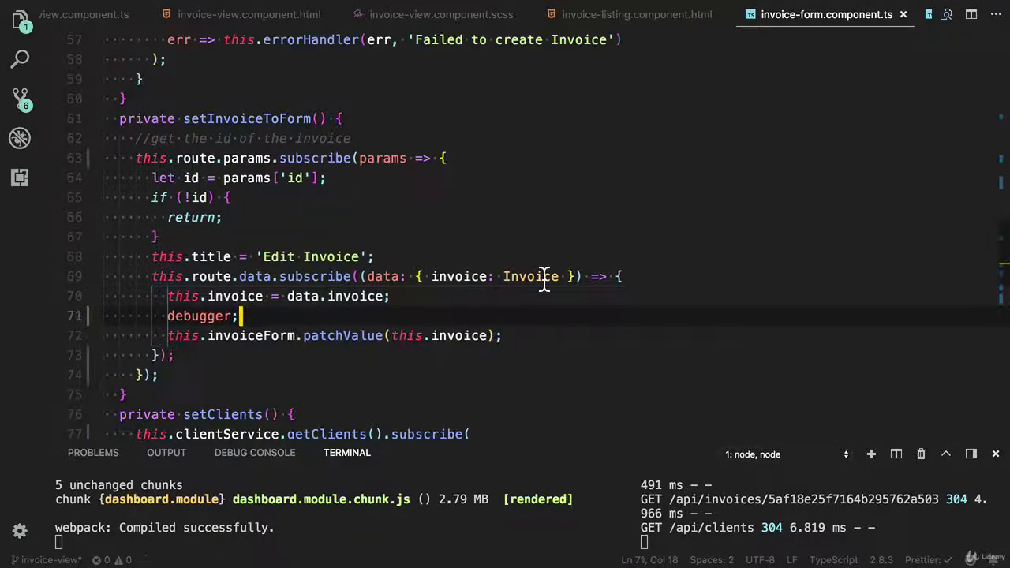
mouse_move(535, 276)
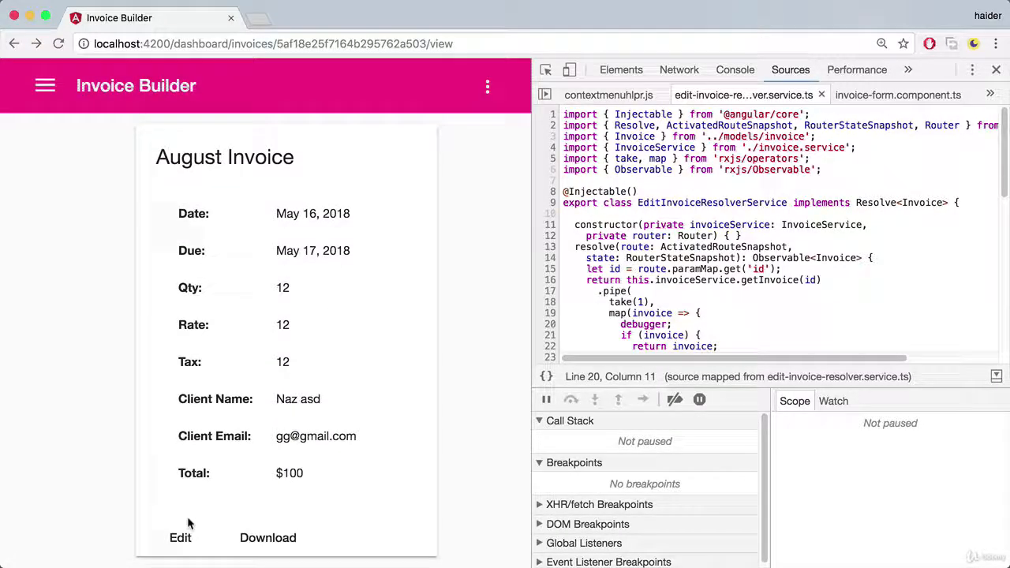
Edit August Invoice, pause at the debugger line, and inspect this.invoice's fields.
left_click(180, 537)
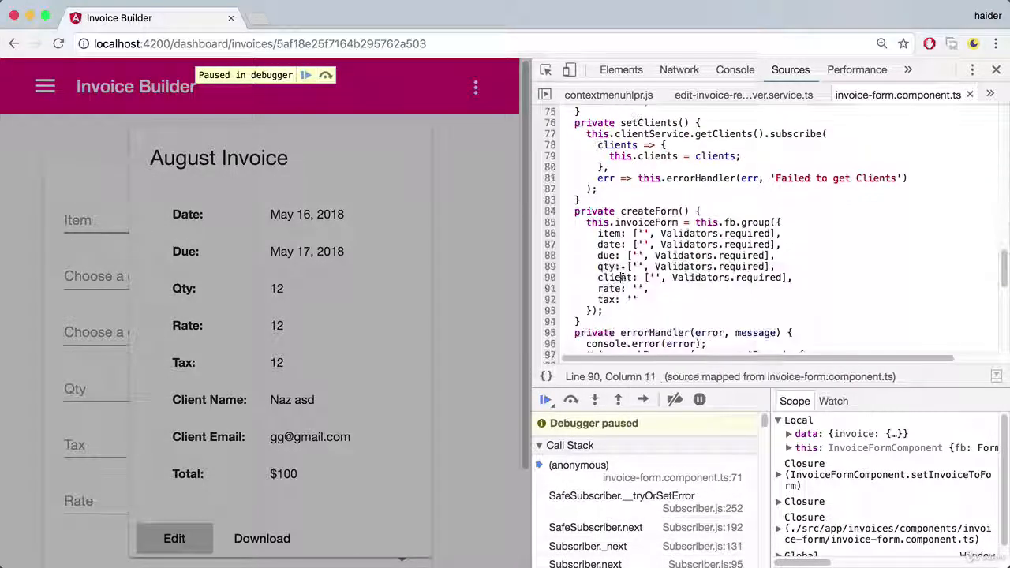
double_click(616, 277)
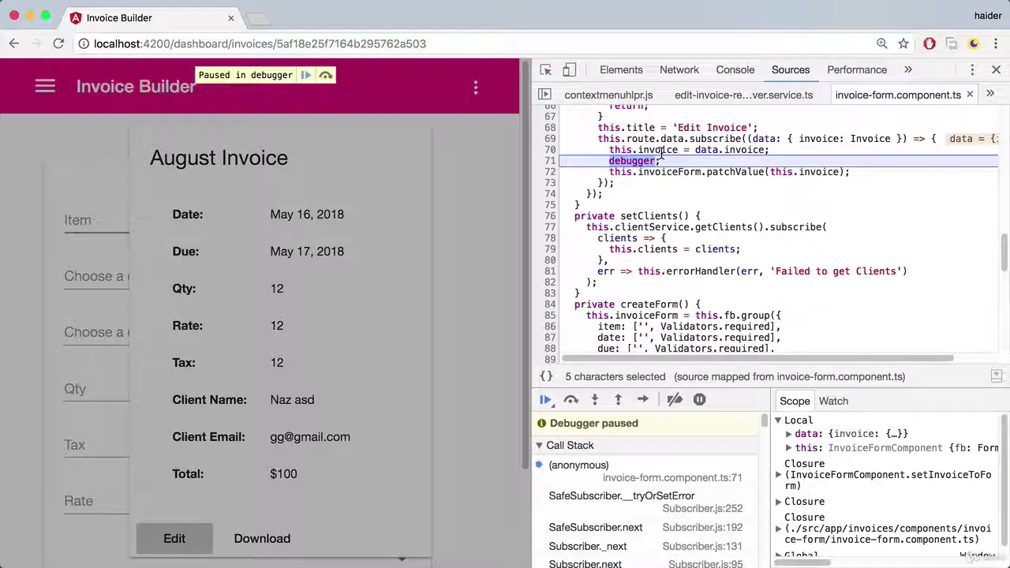
scroll("down", 3)
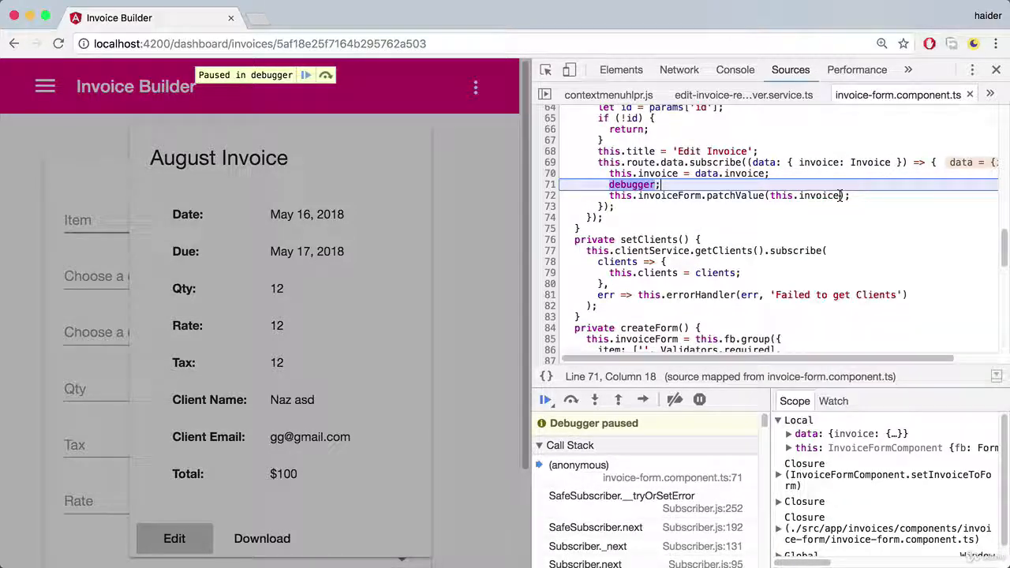
mouse_move(804, 194)
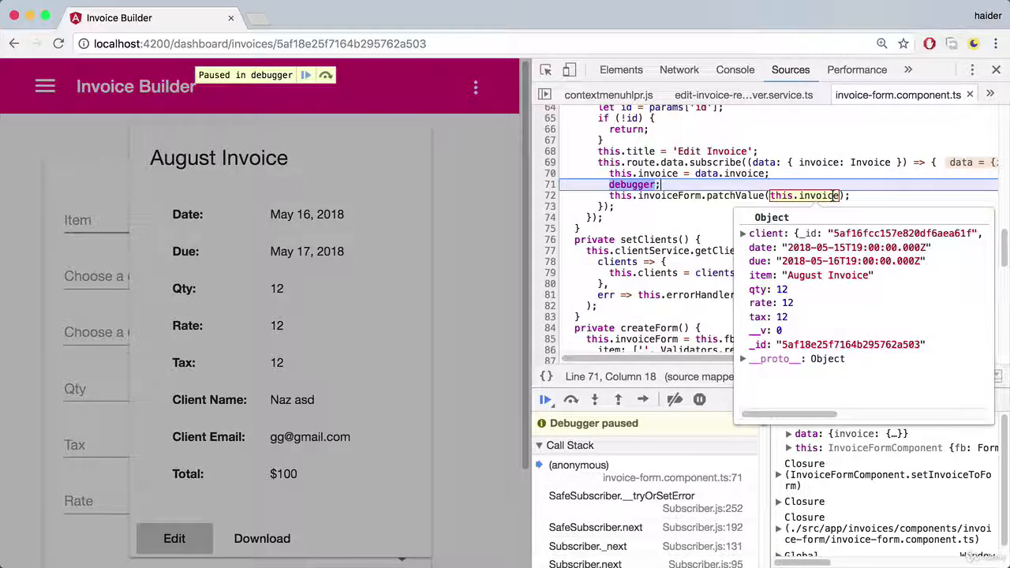
left_click(742, 233)
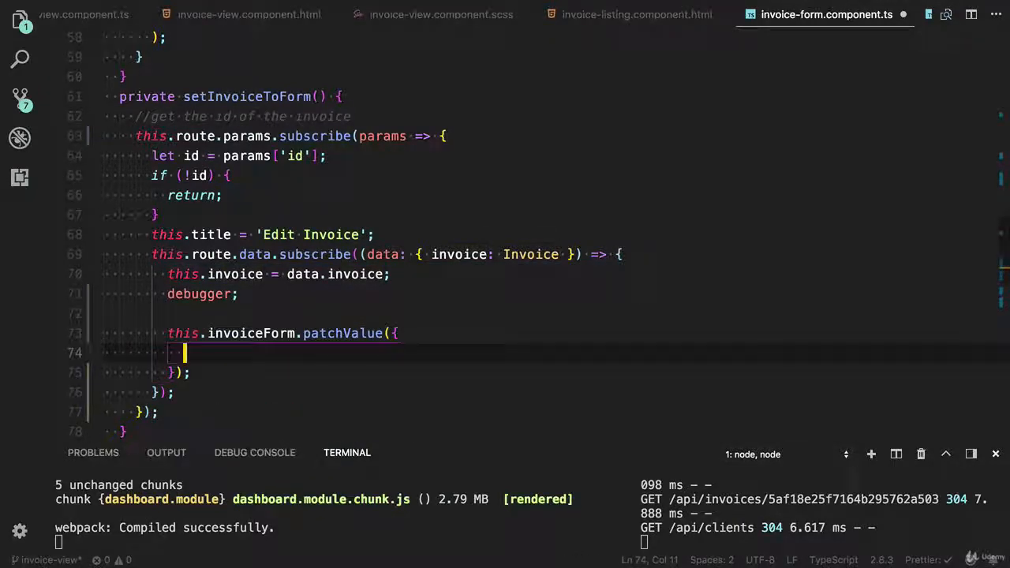
Map item, qty, date, due, rate and tax from this.invoice inside patchValue.
type("itme")
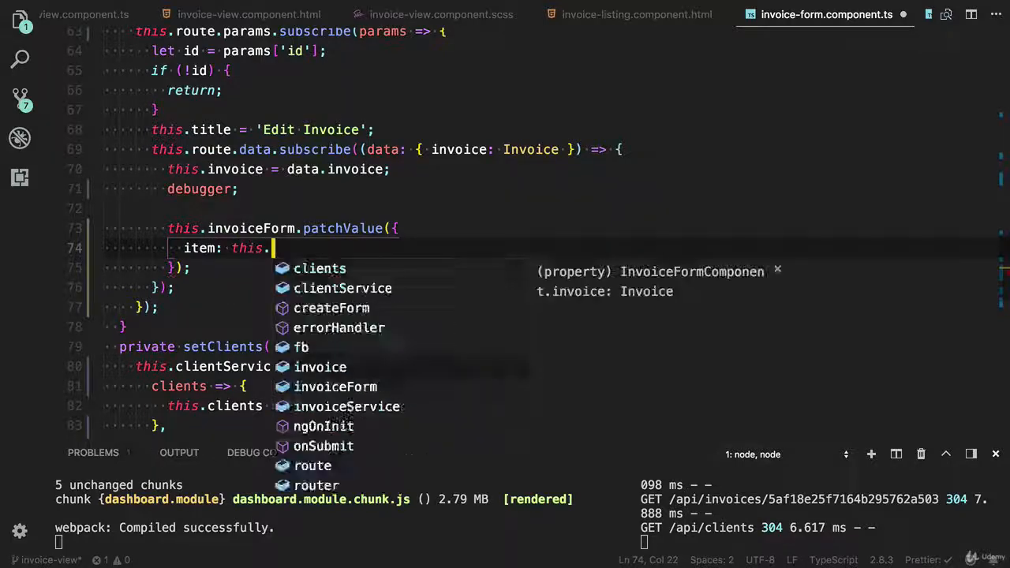
type("invoice.item,")
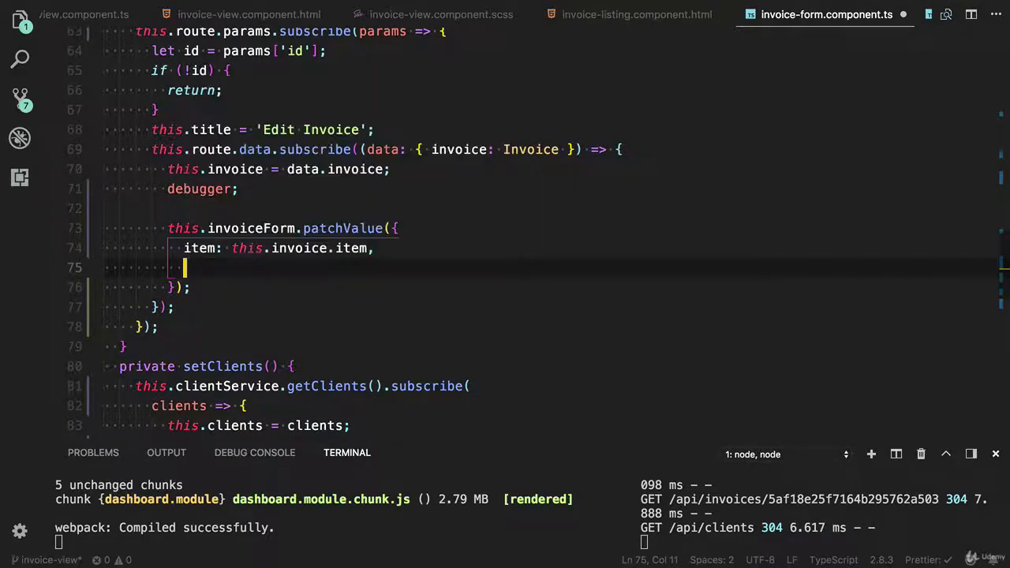
type("qty:")
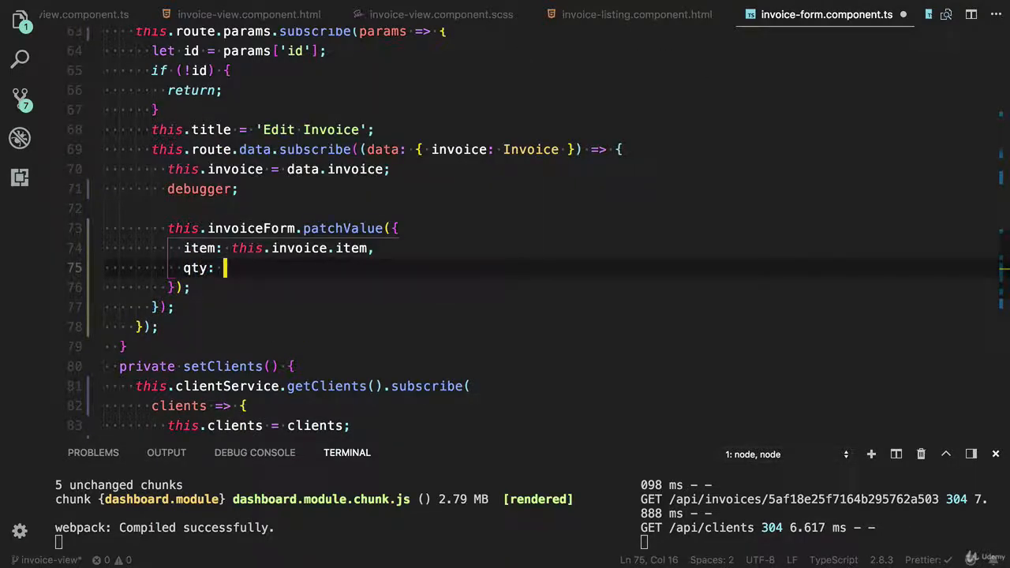
type("this.invoice.")
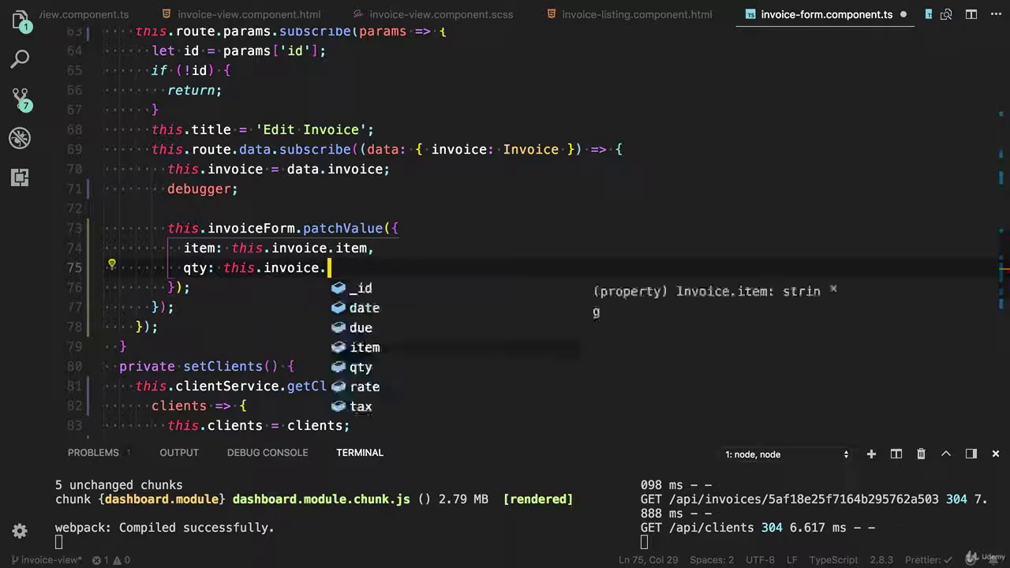
type("date")
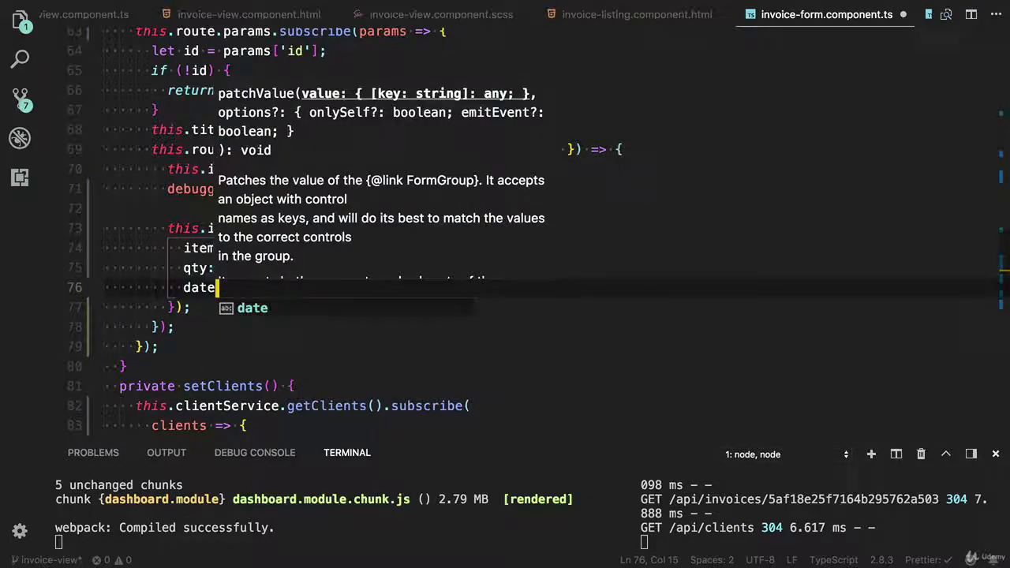
type("this.i")
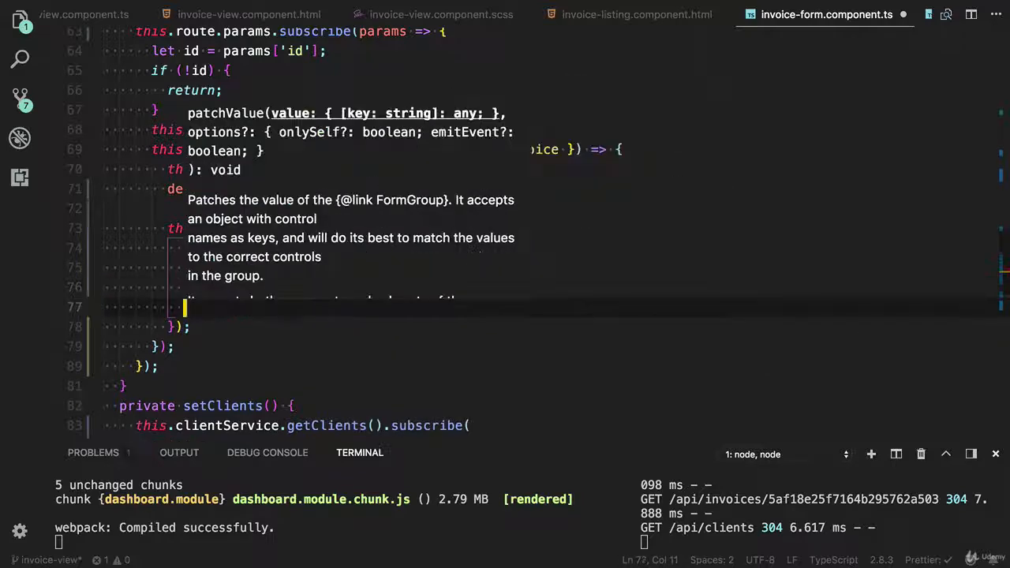
type("th")
type("rate:")
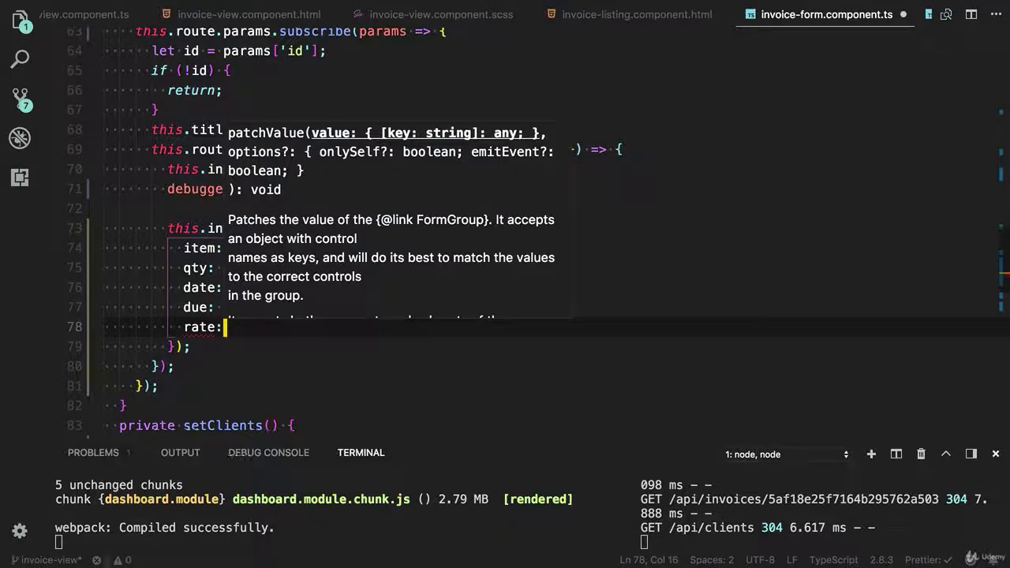
type("this.invoice.tax")
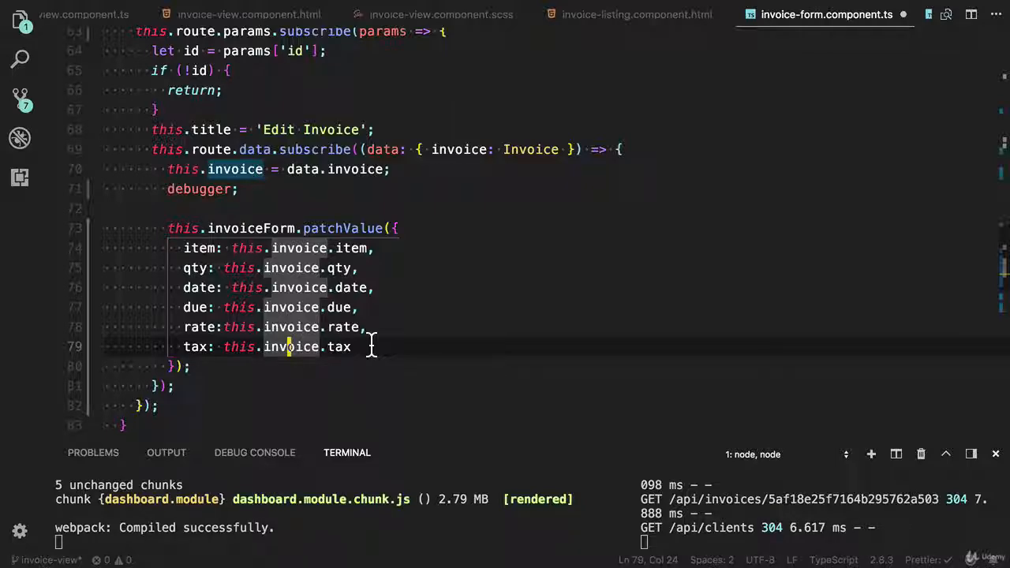
Add client: this.invoice.client._id to the patchValue call.
type("client:")
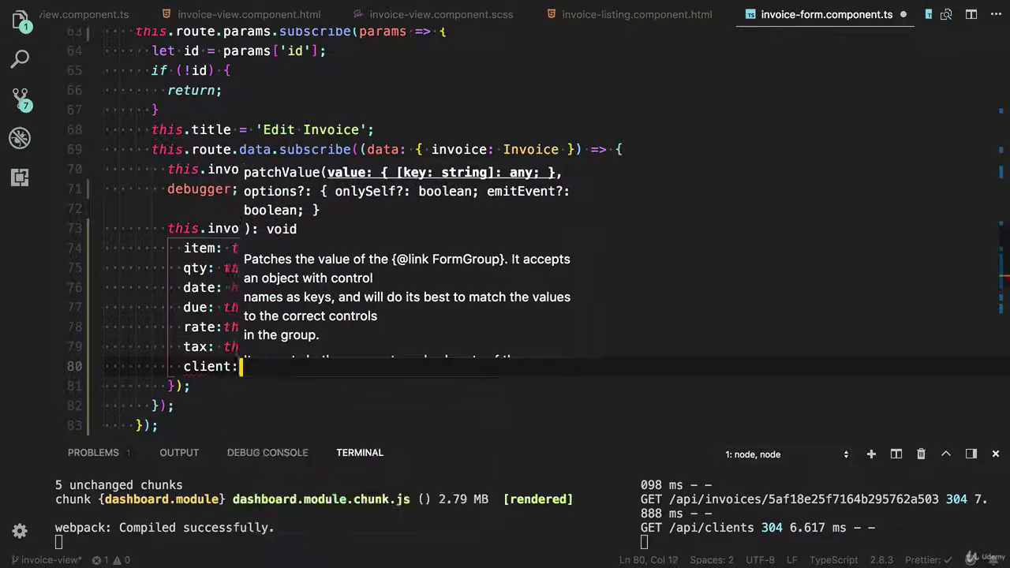
type("this.")
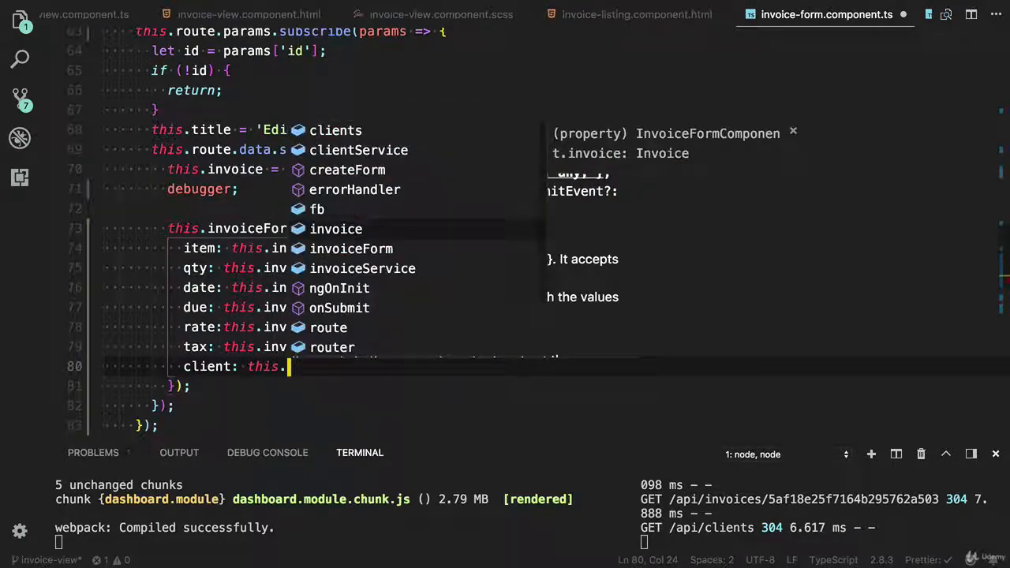
type("invoice")
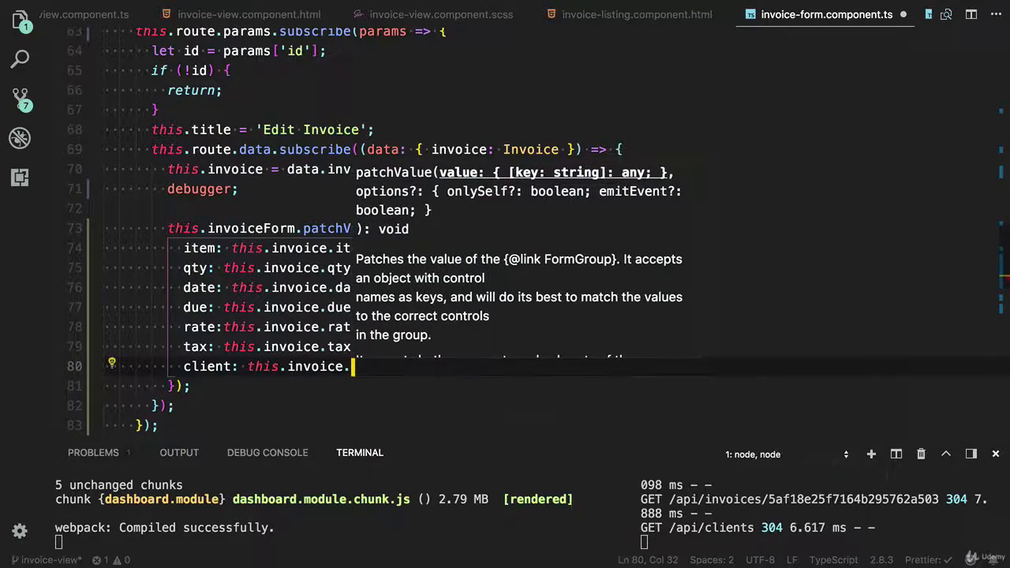
type(".")
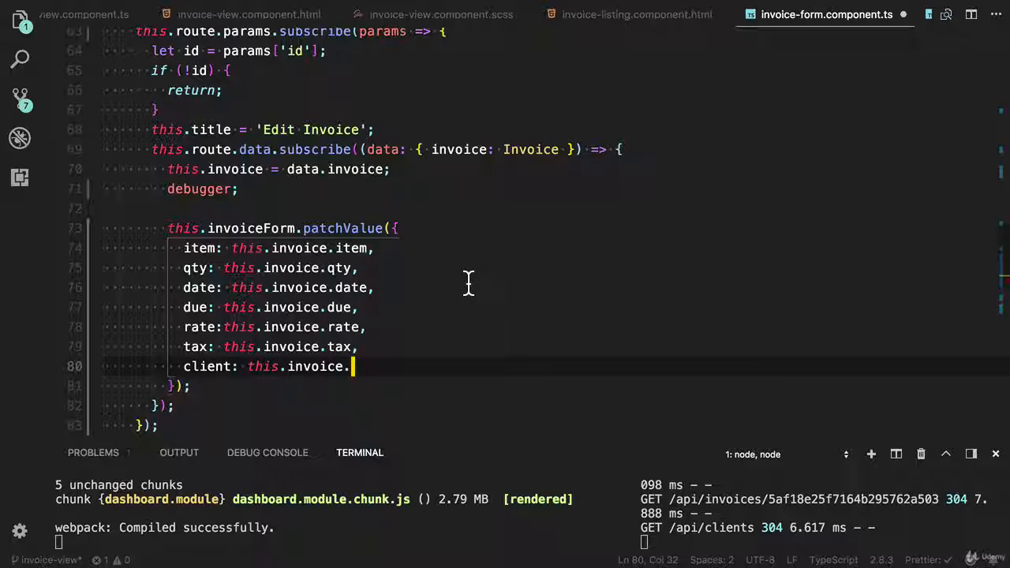
type("client._u")
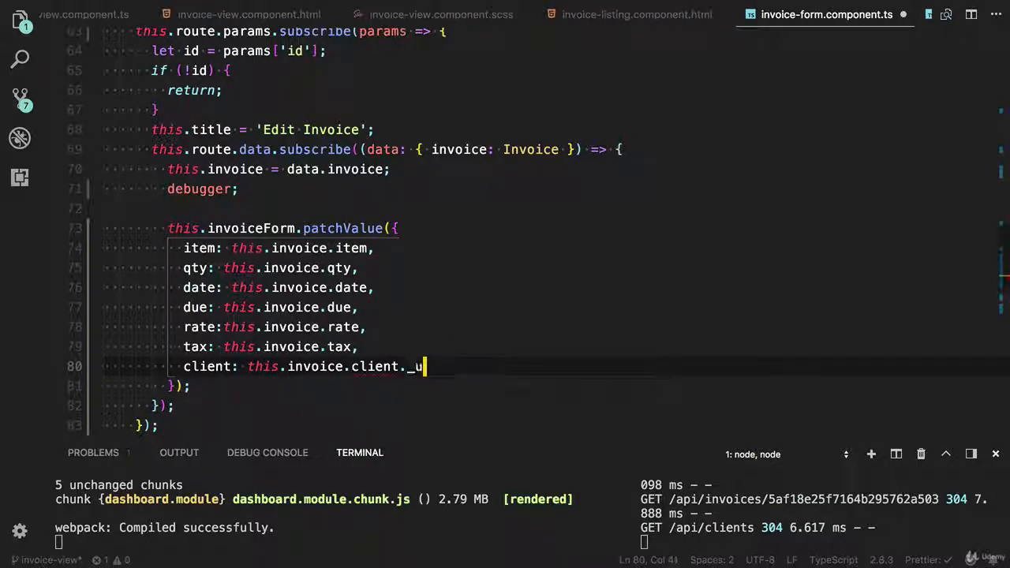
key("BackSpace")
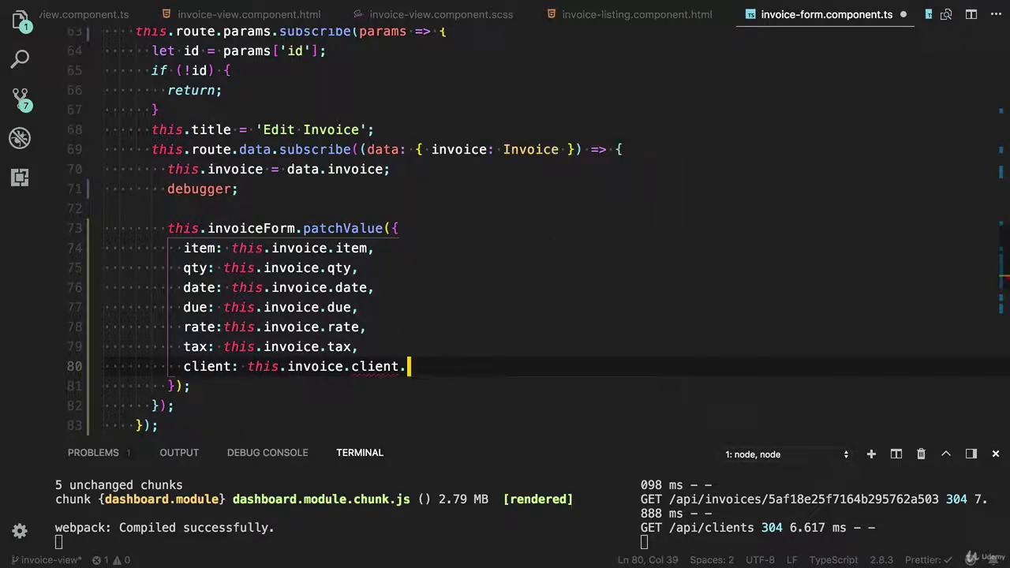
type("_id")
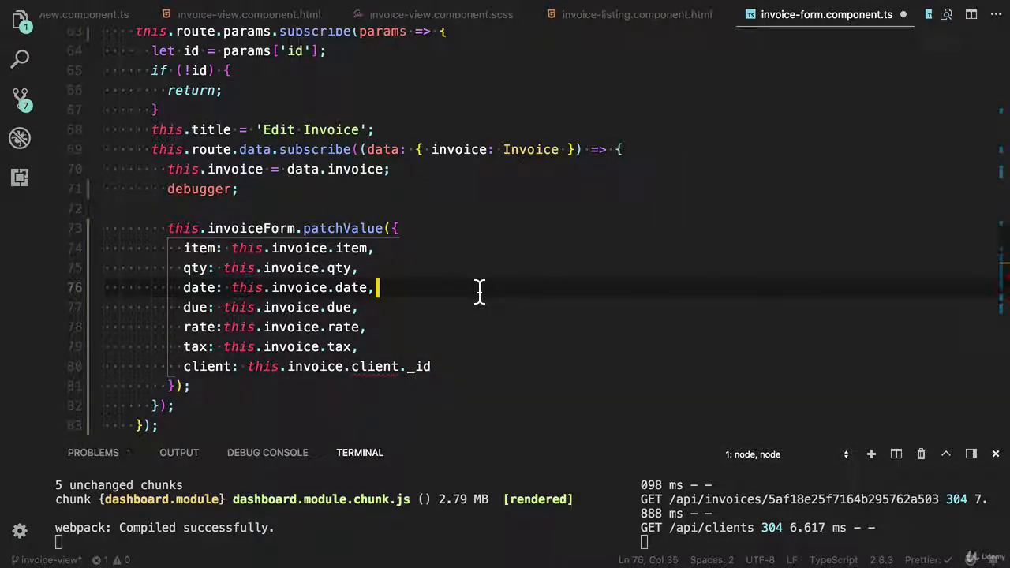
left_click(239, 188)
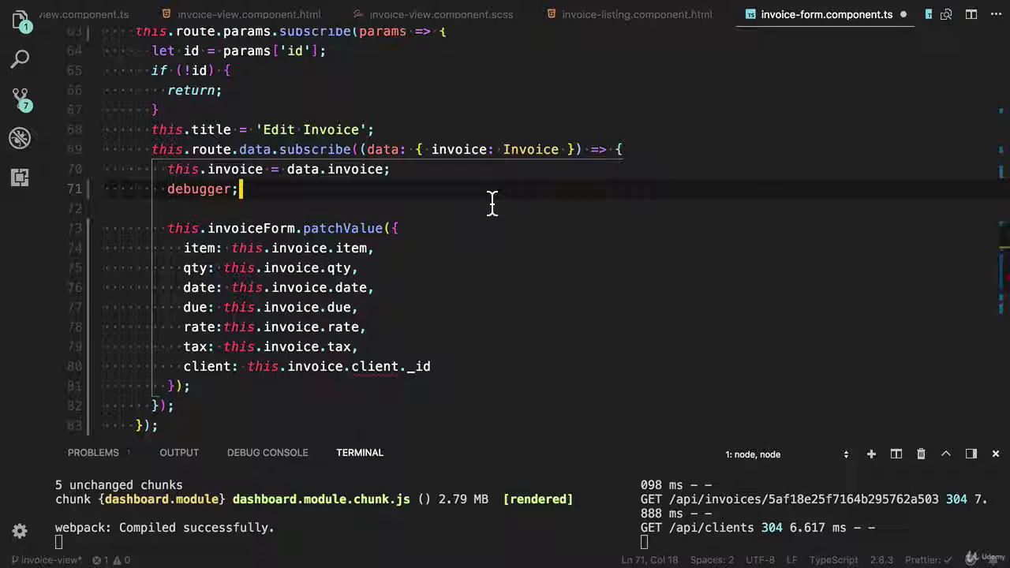
key("ctrl+p")
type("c")
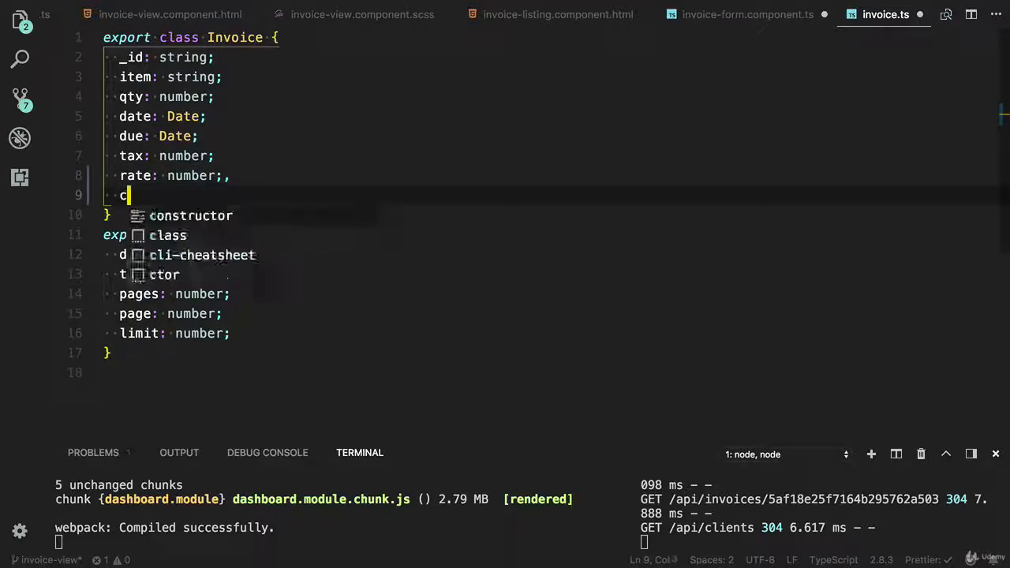
Add a client: Client property to the Invoice model, auto-importing Client.
type("lient: Client")
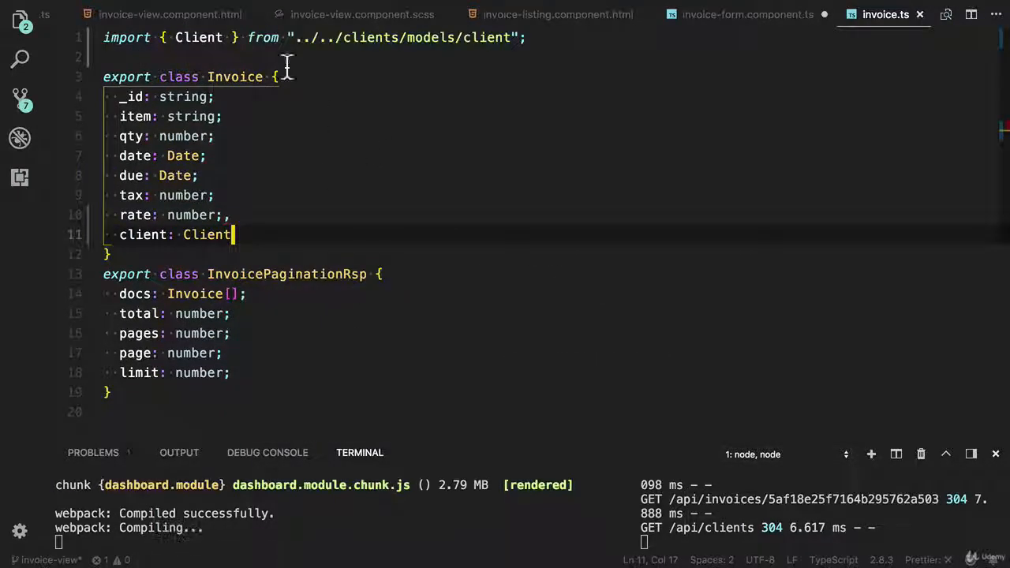
left_click(170, 14)
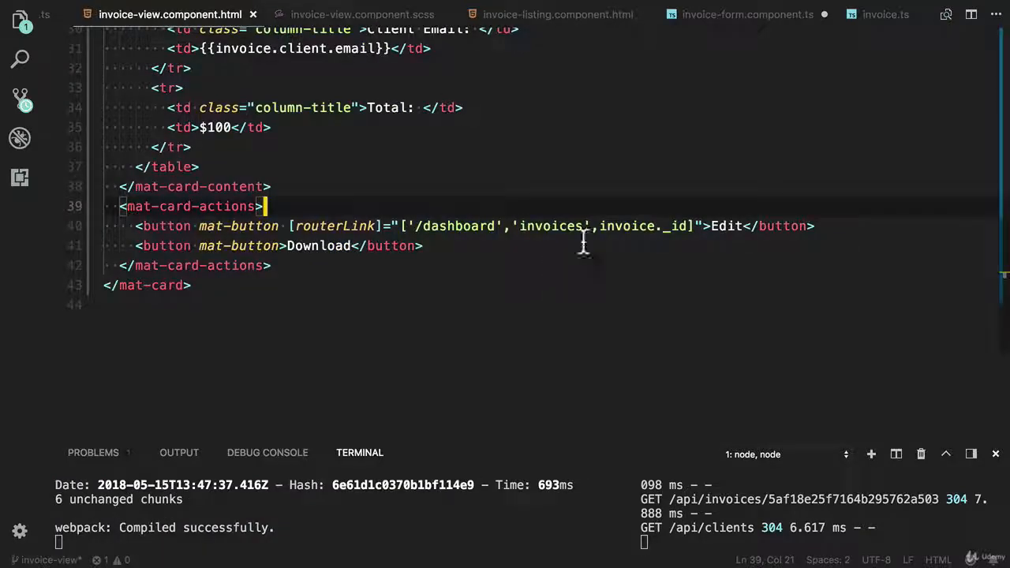
left_click(746, 14)
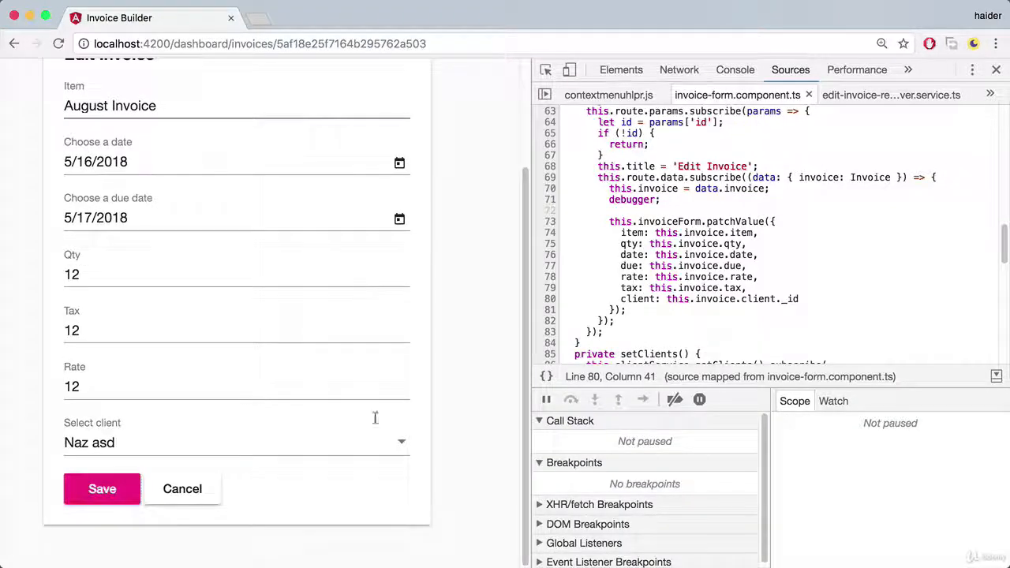
mouse_move(659, 182)
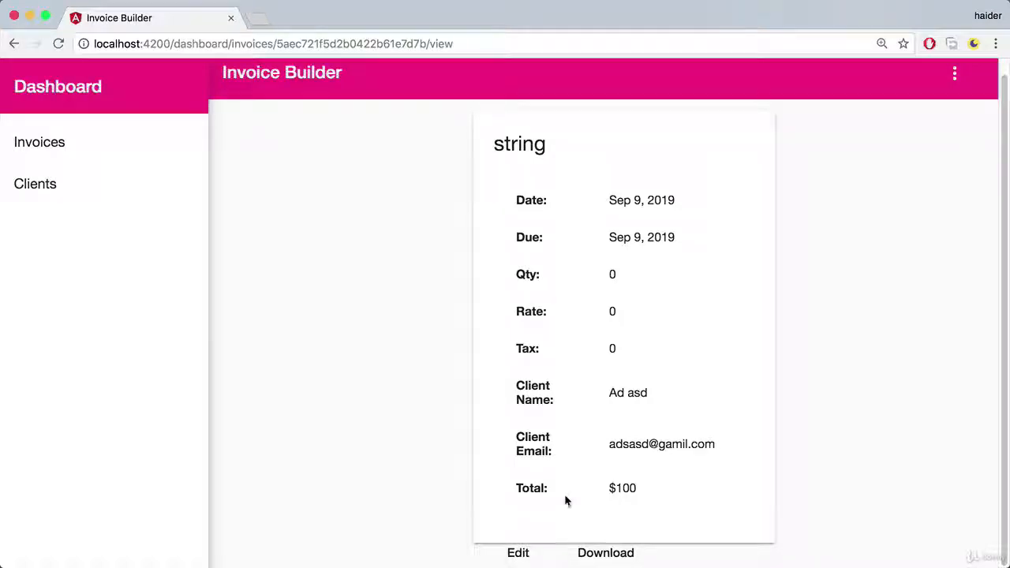
Confirm an invoice's edit form prefills, cancel, then view and edit August Invoice.
left_click(518, 552)
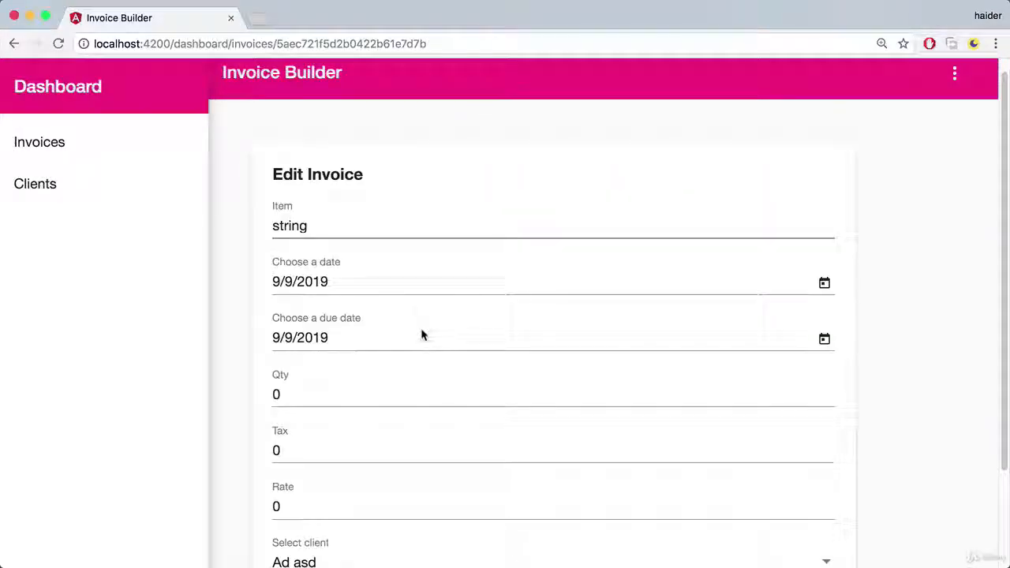
scroll("down", 3)
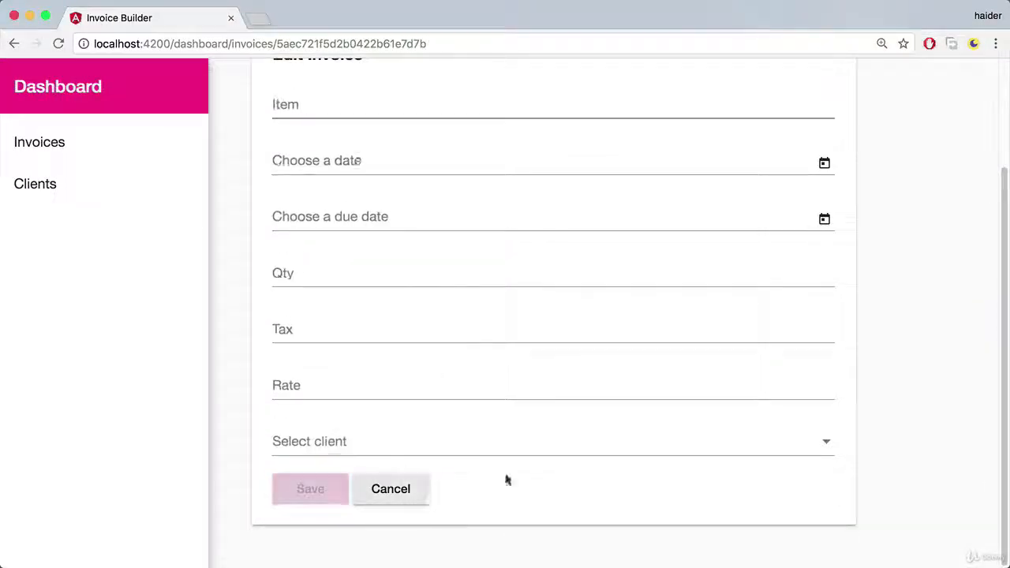
left_click(391, 488)
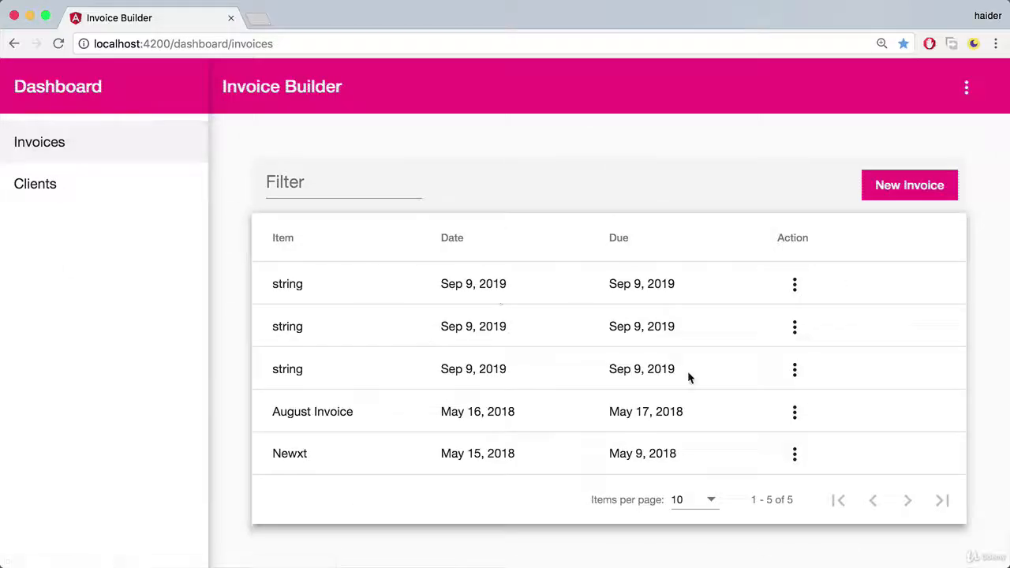
left_click(795, 412)
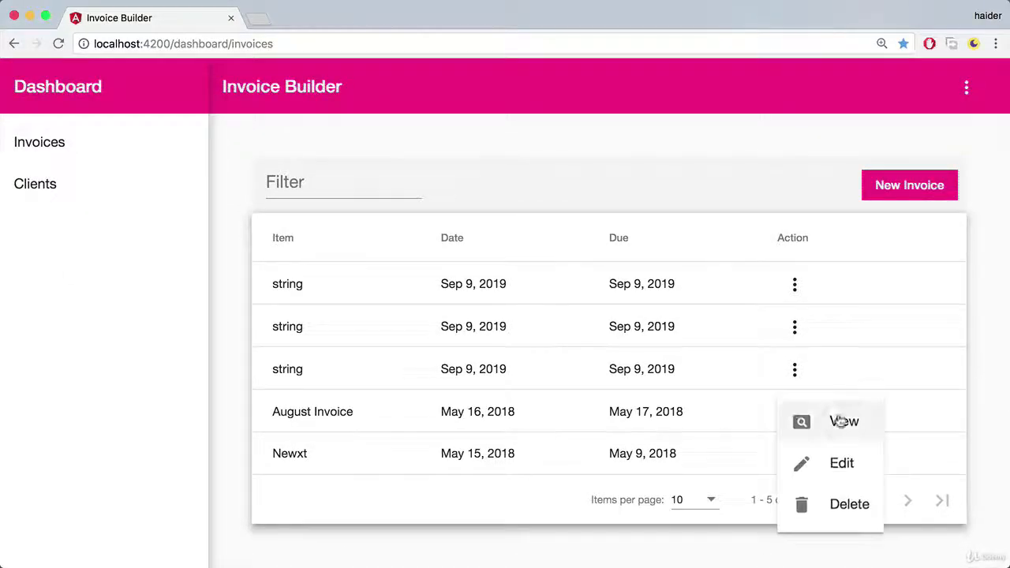
left_click(844, 421)
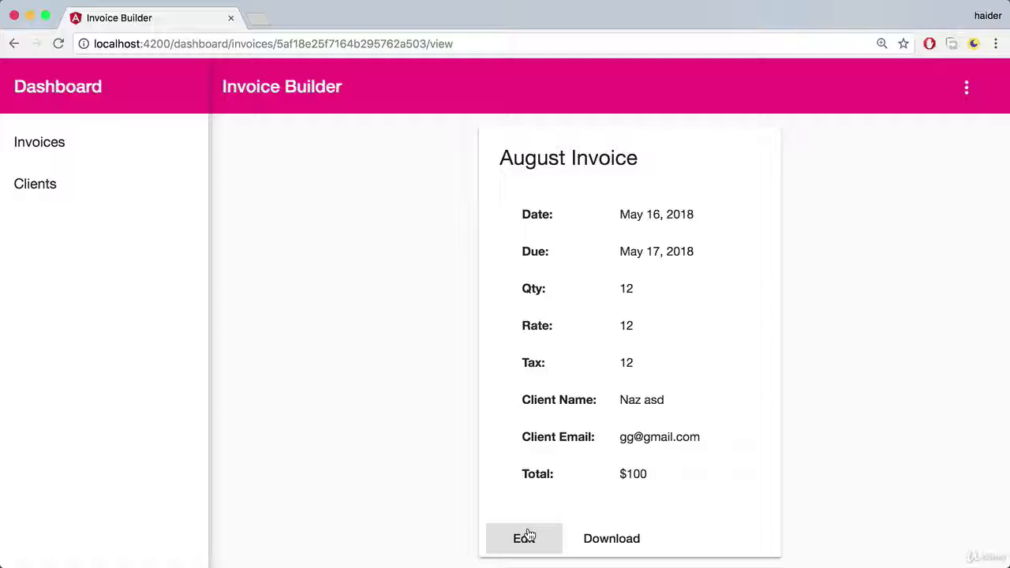
left_click(523, 538)
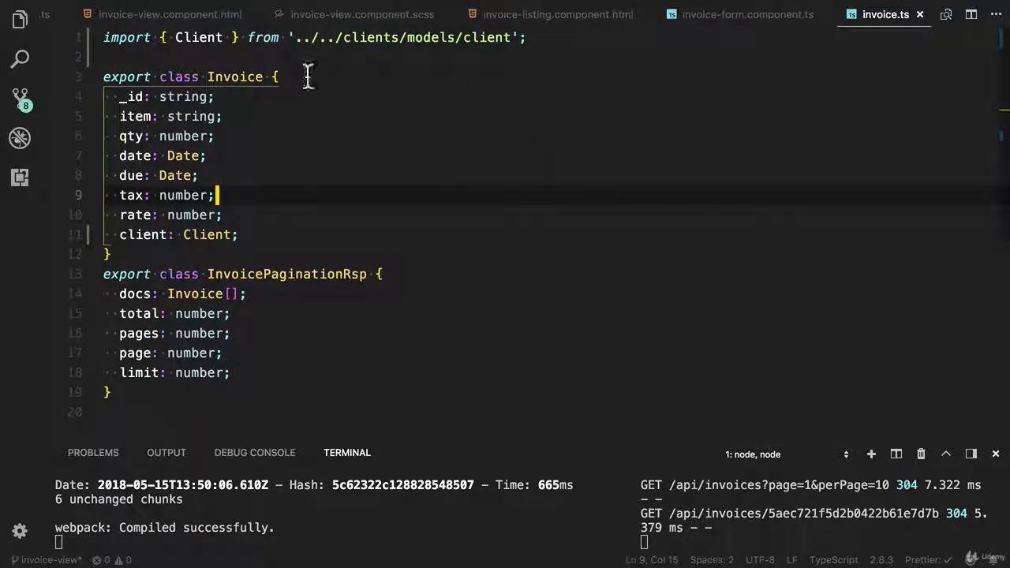
Switch between invoice view files and open the 'string' invoice's edit form.
left_click(170, 14)
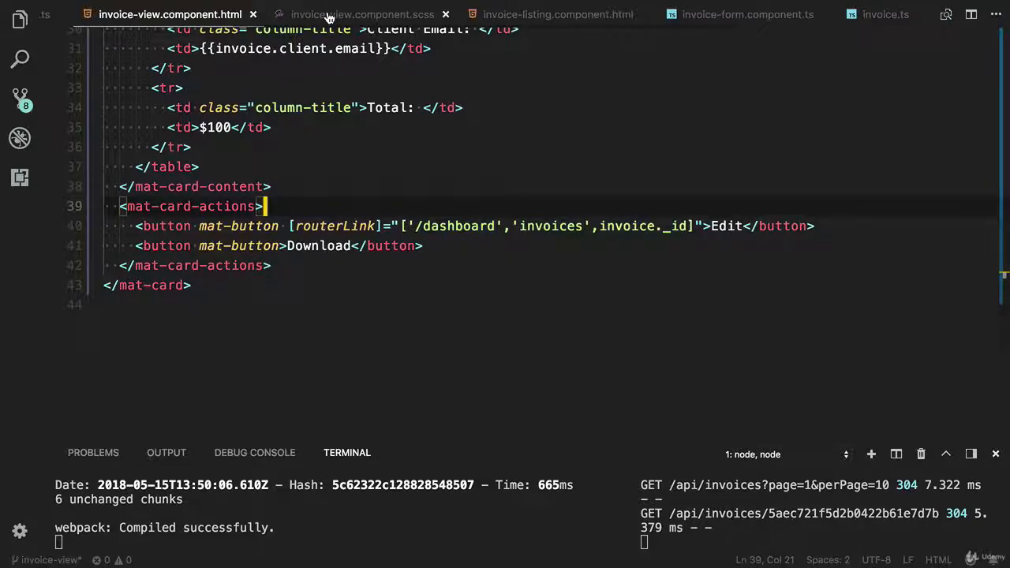
left_click(361, 15)
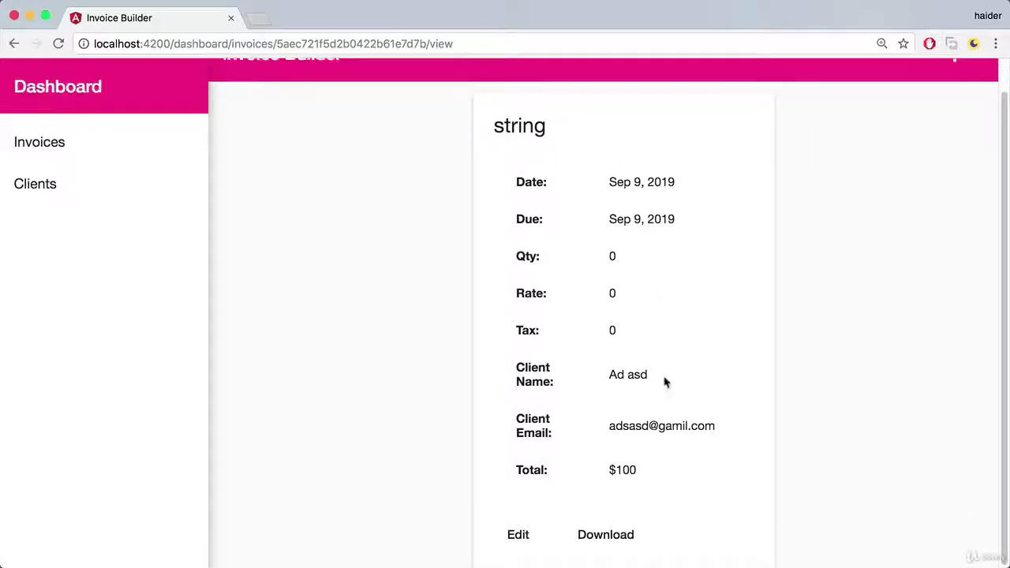
left_click(517, 534)
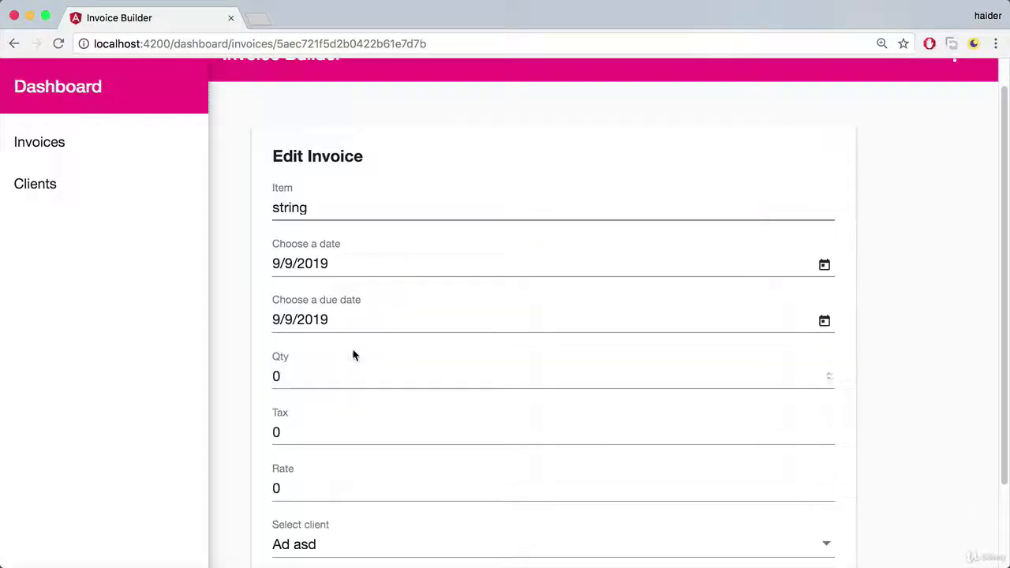
scroll("down", 3)
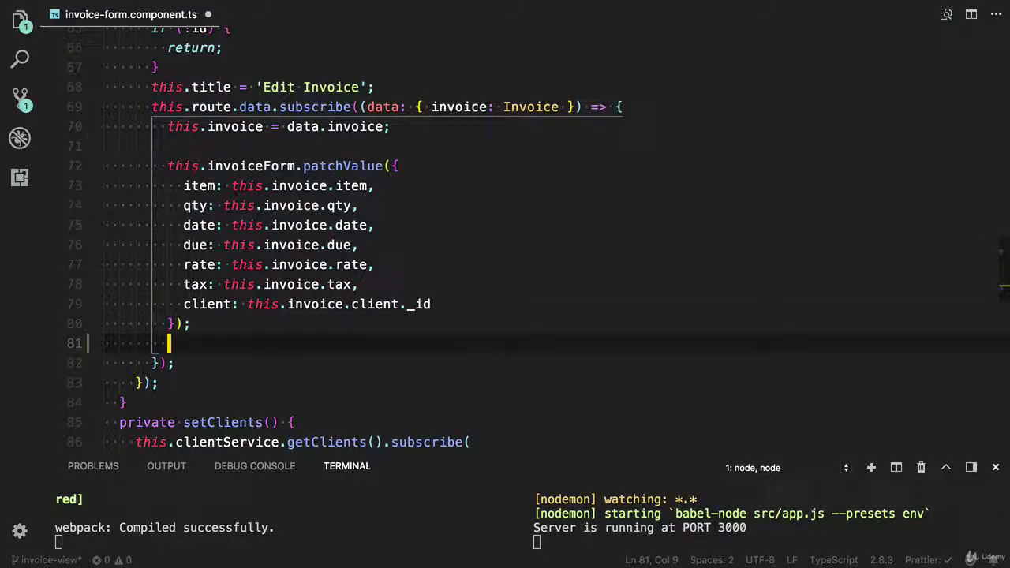
Add an if (this.invoice.client) guard that patches client: this.invoice.client._id into invoiceForm.
left_click(429, 304)
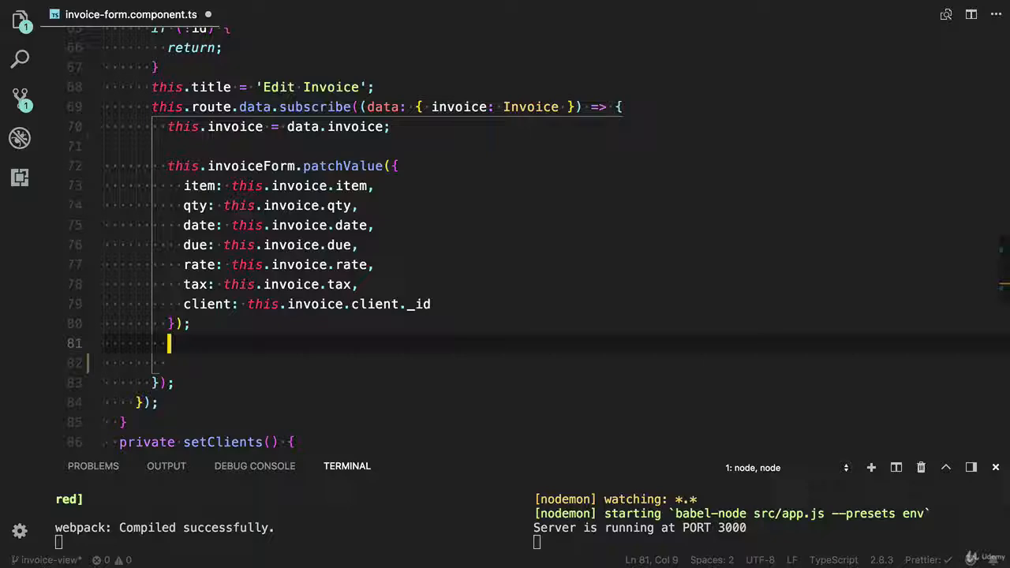
type("if(ths")
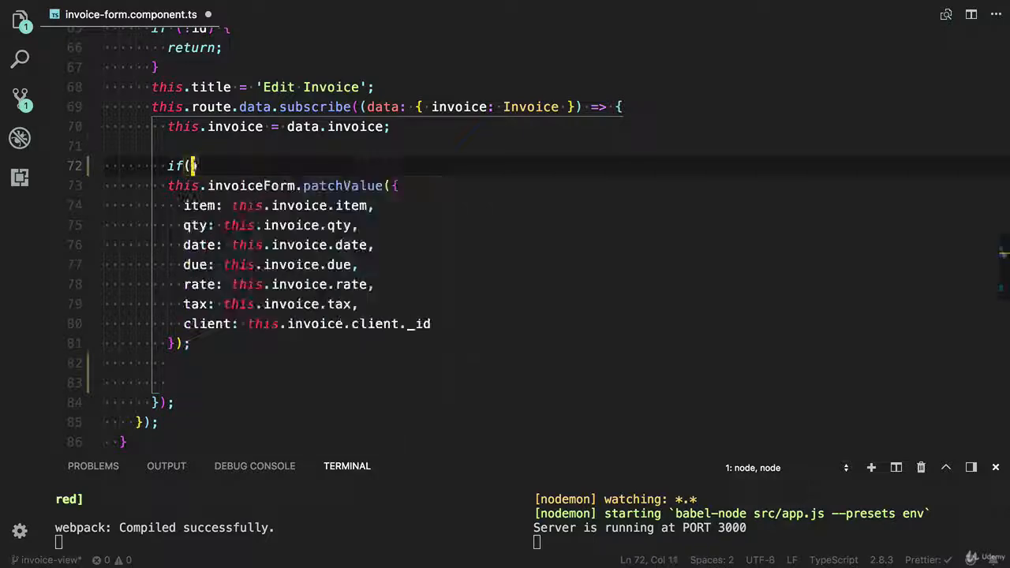
type("this.invoice.client){")
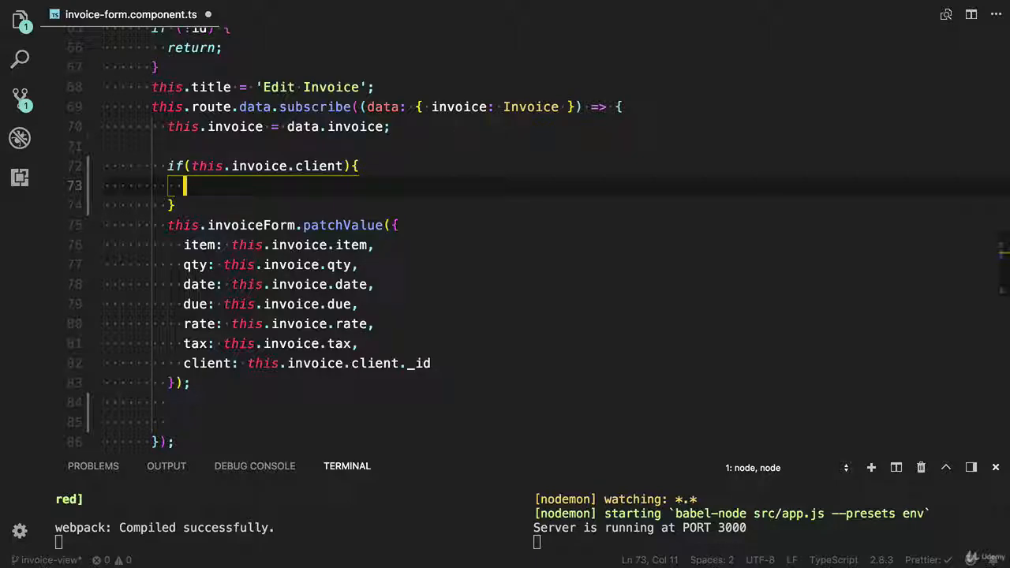
type("this.")
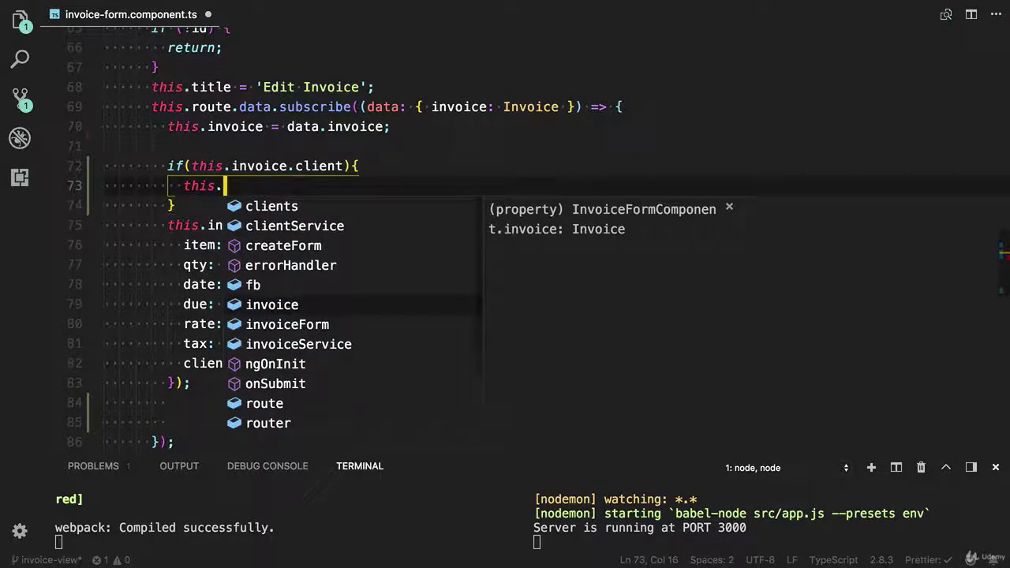
type("invoiceForm.")
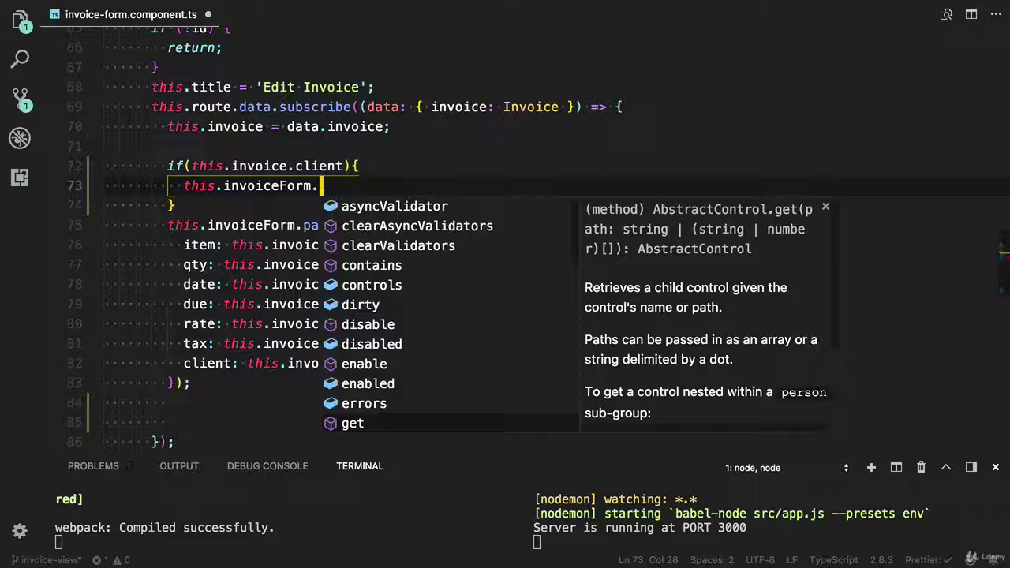
type("patchValue(")
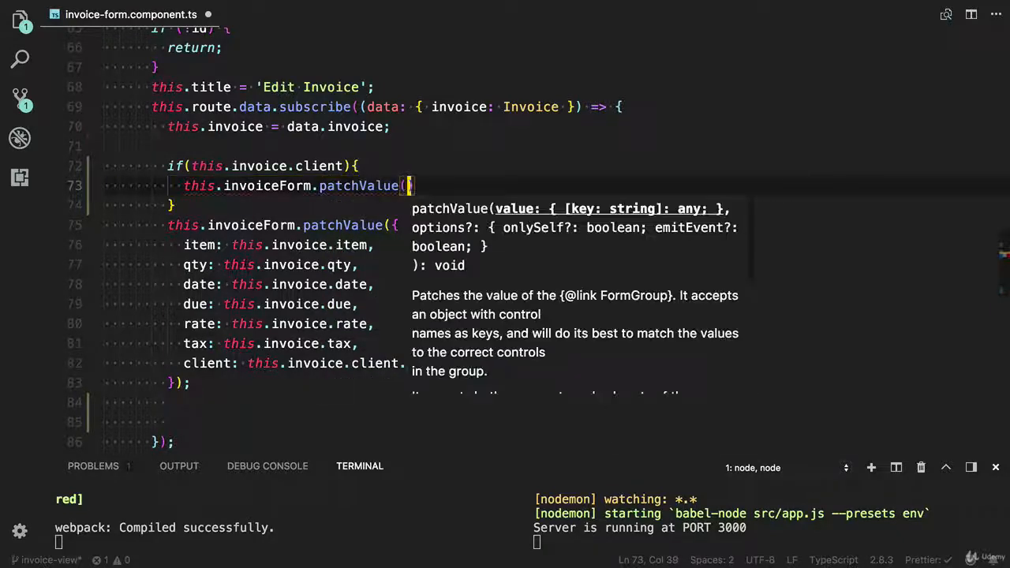
type("{c")
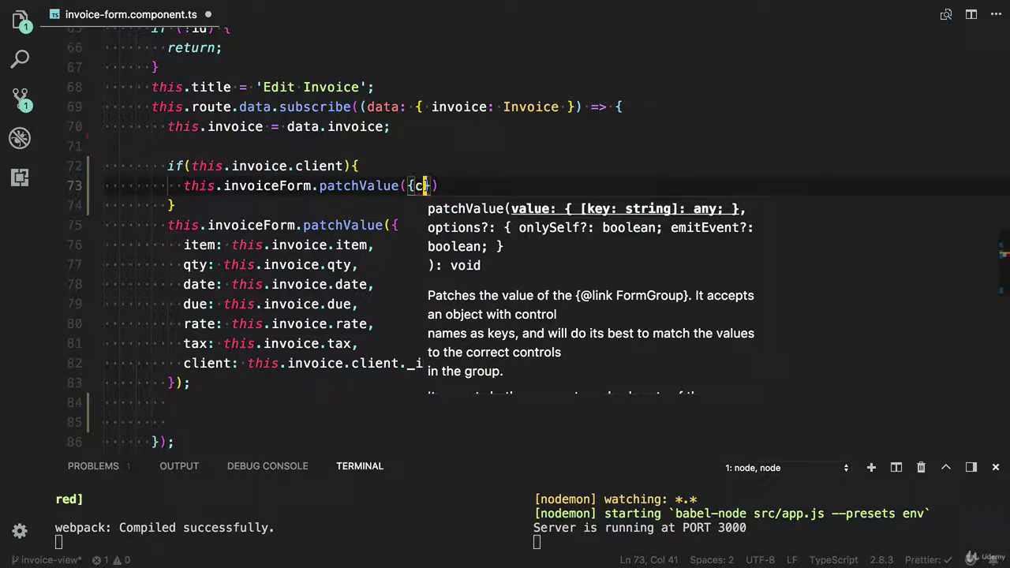
type("lient:")
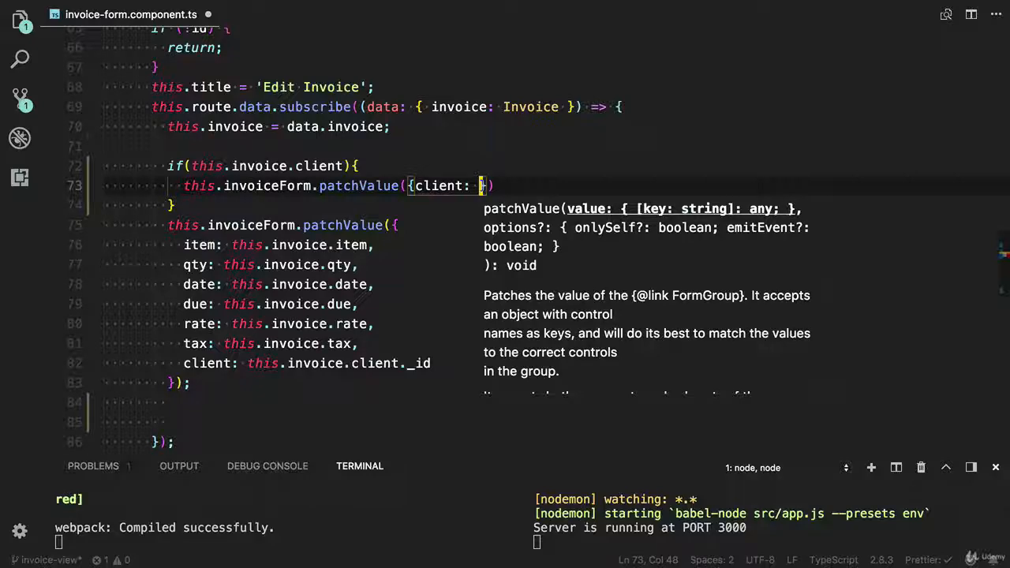
type("this.")
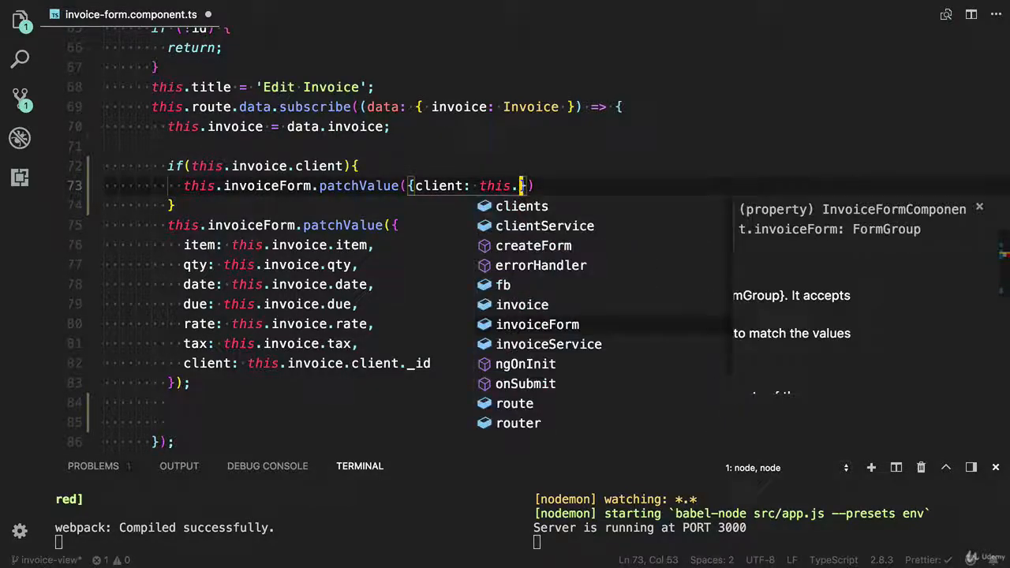
type("in")
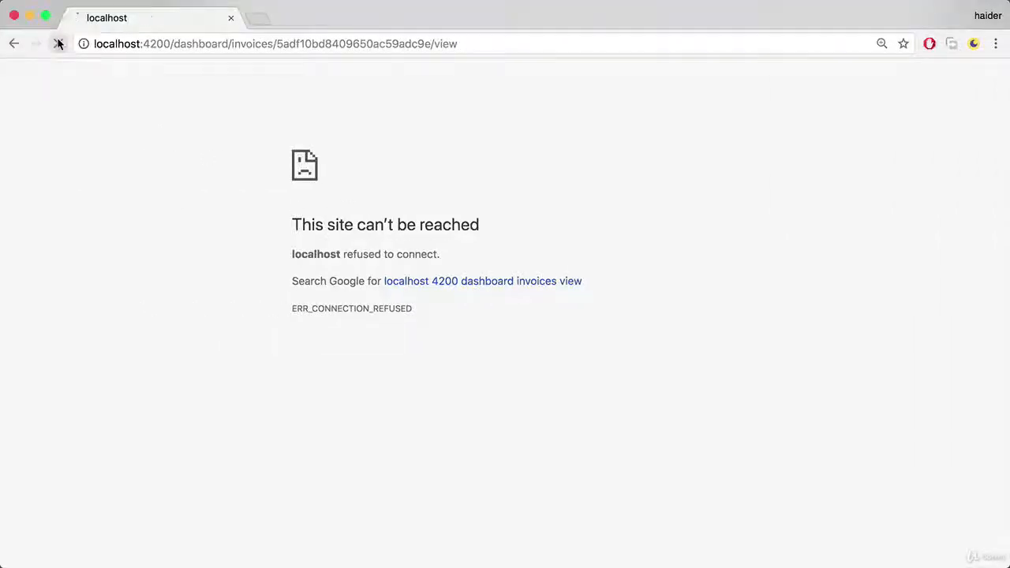
Delete the jwtToken entry from localhost:4200's Local Storage in DevTools.
type("localhost:3000")
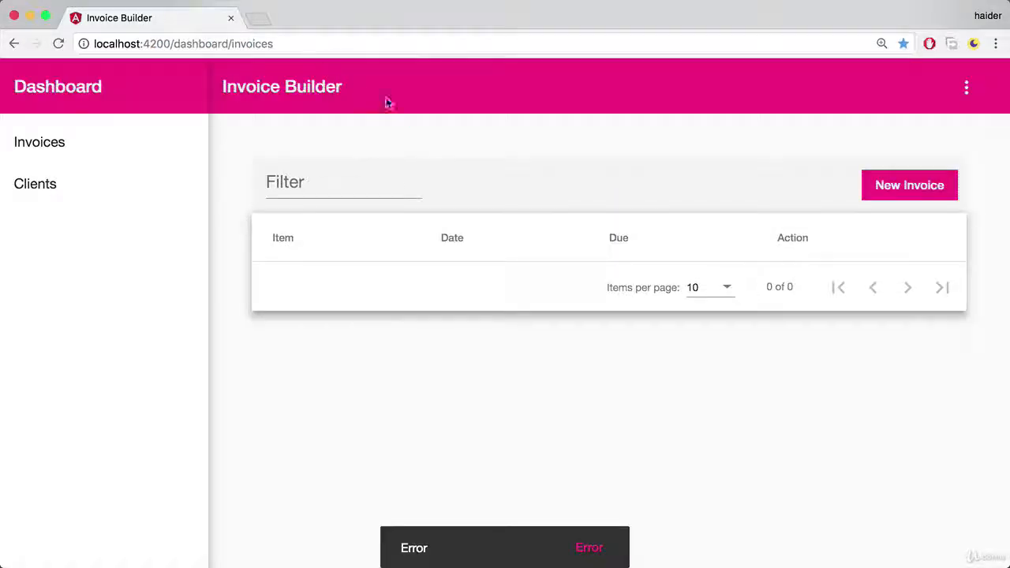
right_click(546, 322)
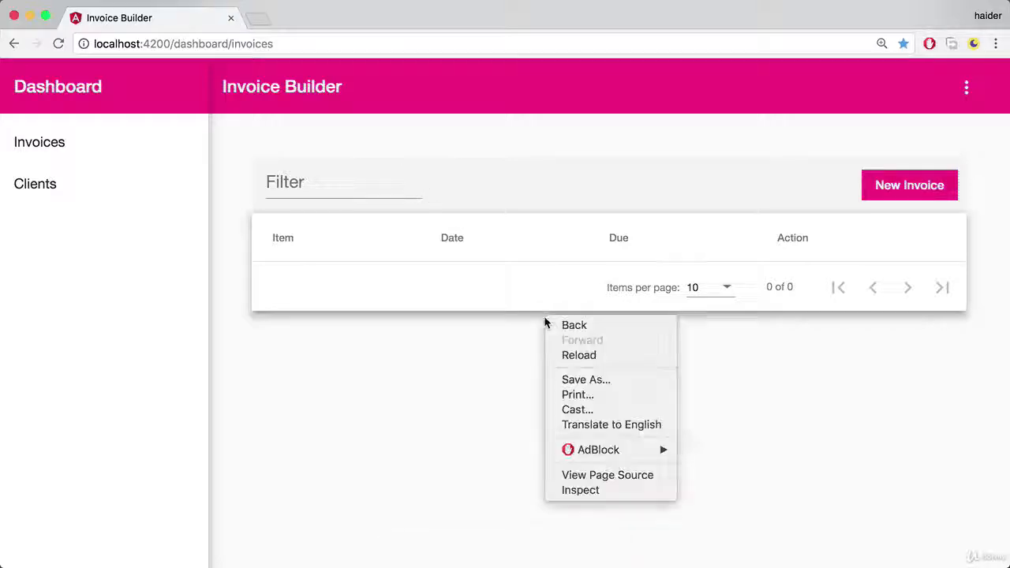
left_click(592, 496)
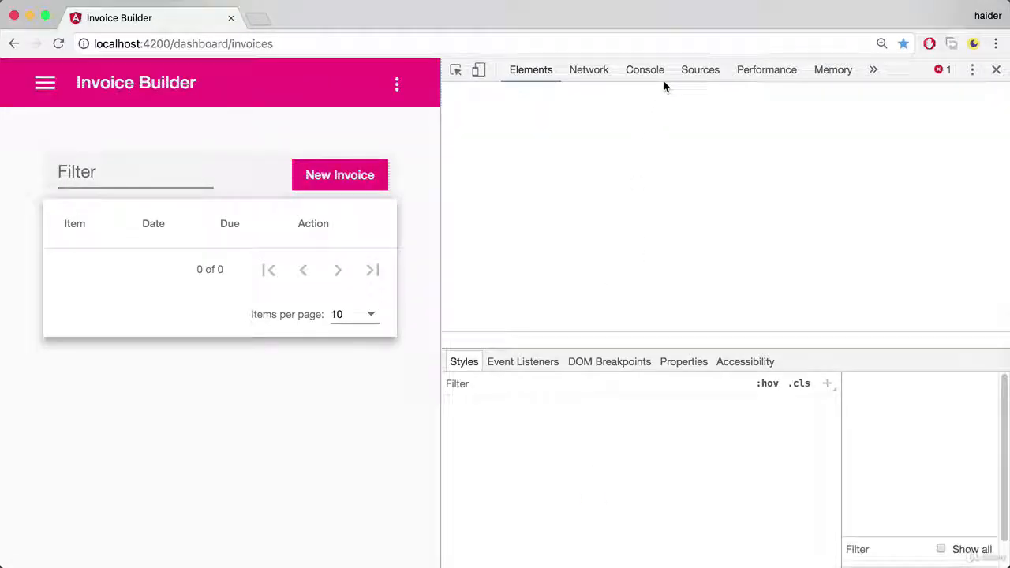
left_click(873, 70)
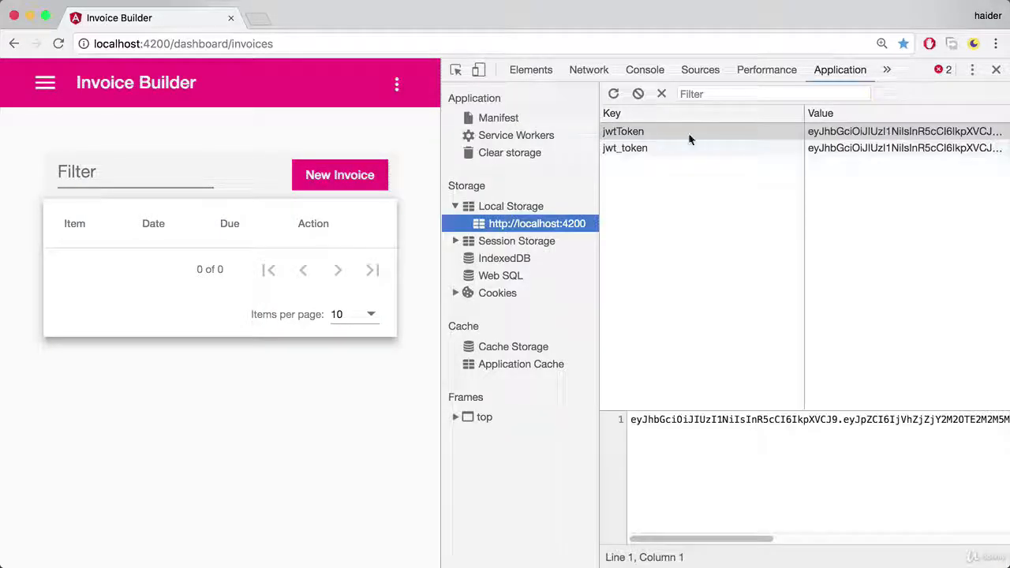
left_click(623, 131)
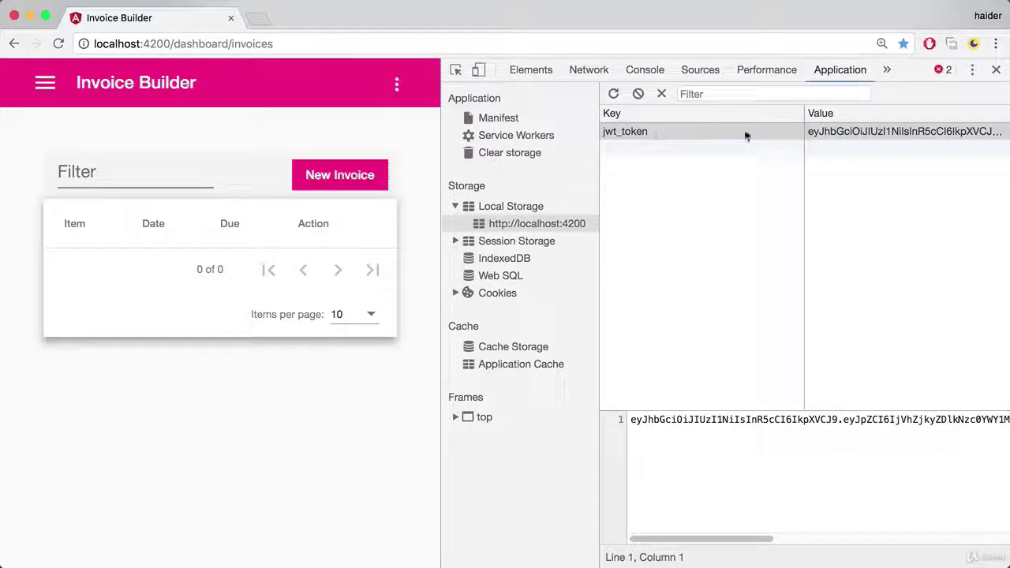
mouse_move(694, 137)
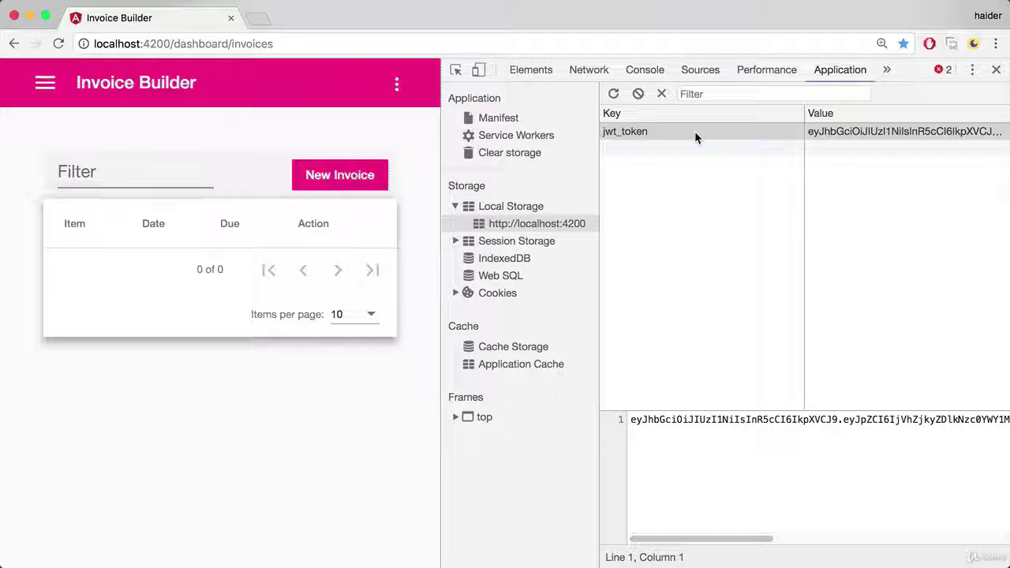
mouse_move(466, 191)
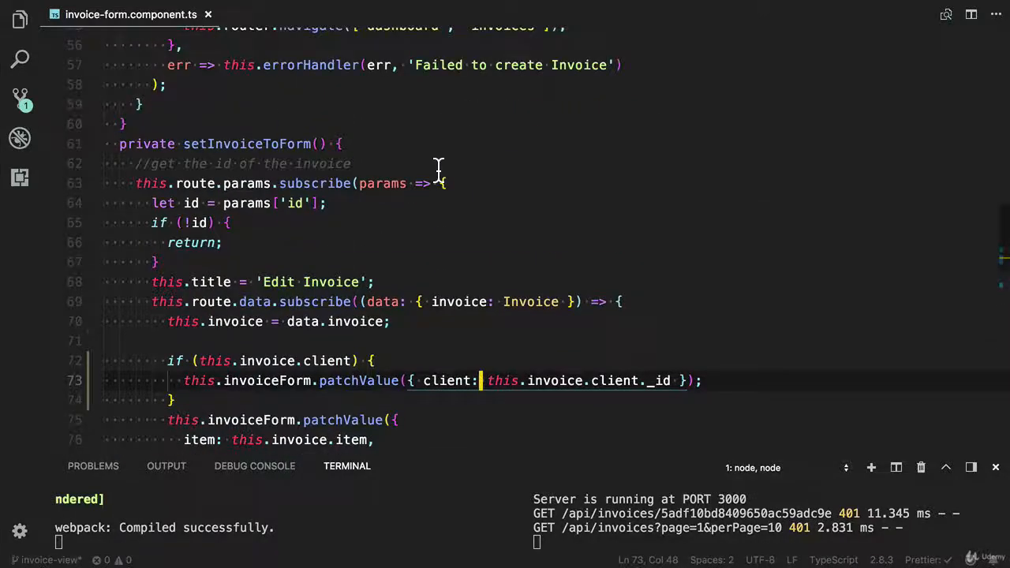
Open token-interceptor.service.ts through Quick Open by searching 'httpinto'.
type("httpin")
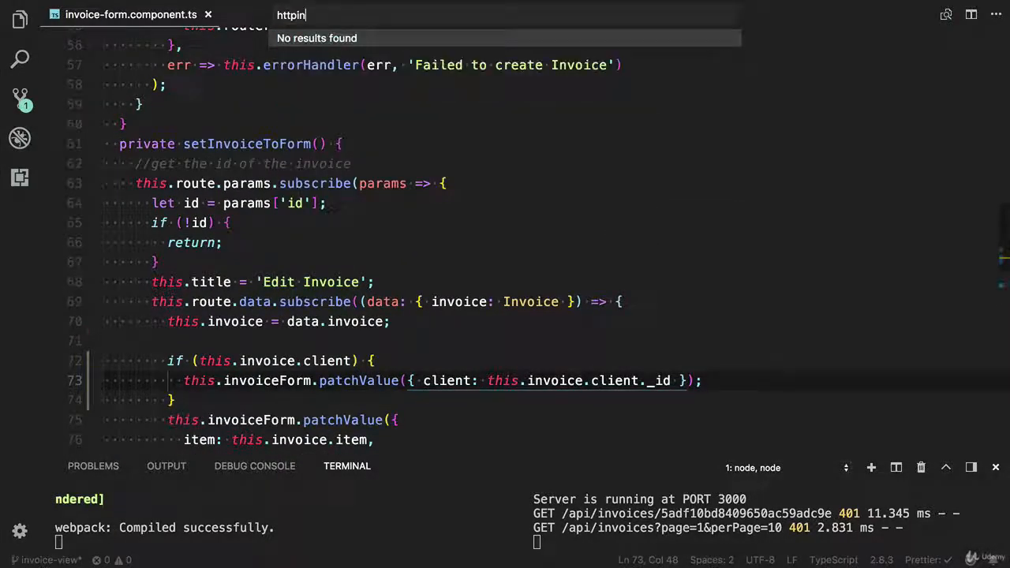
type("to")
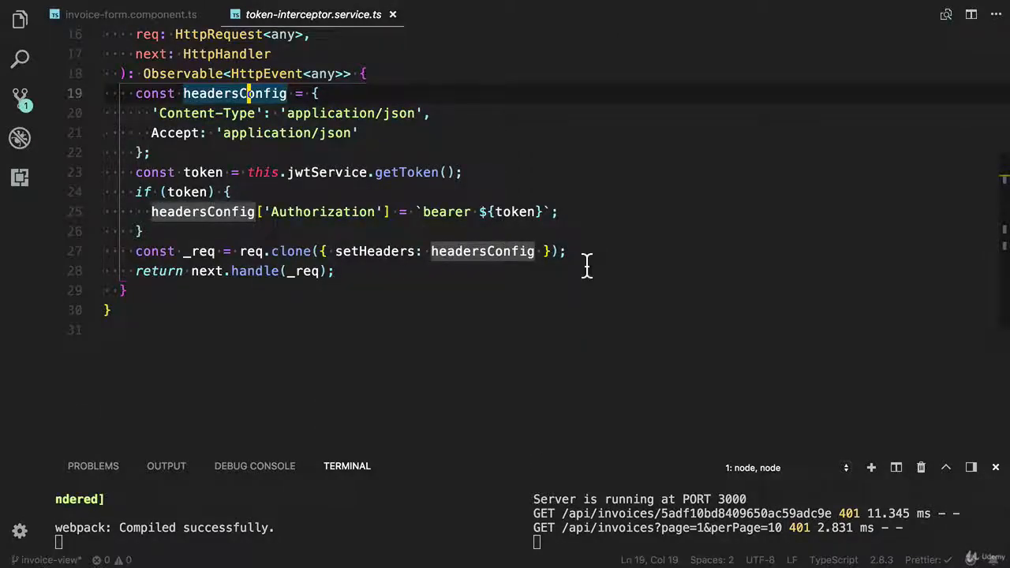
Chain .do((event: HttpEventType<any>) => {}) onto the handled request in the return statement.
type(".d")
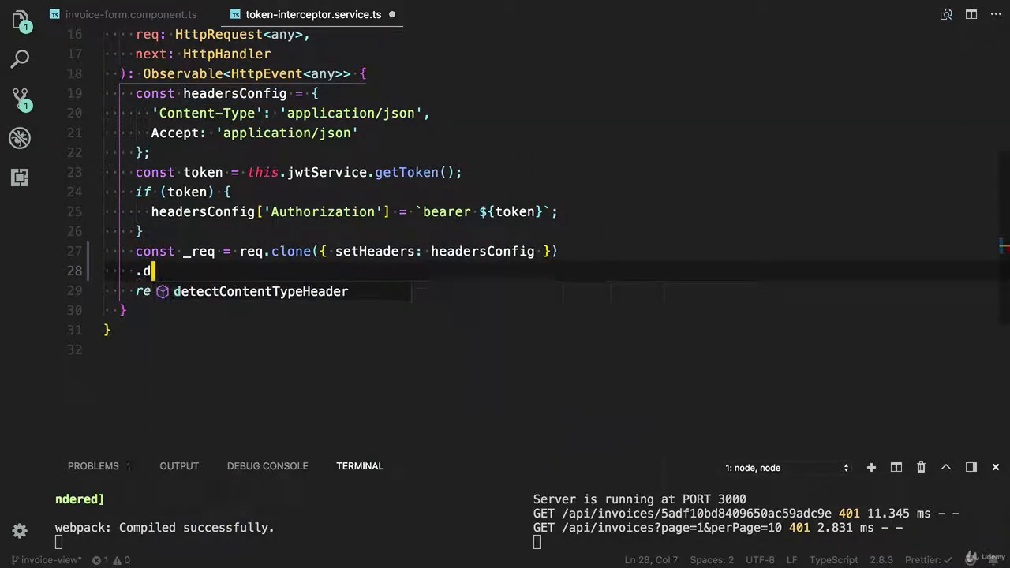
type("o")
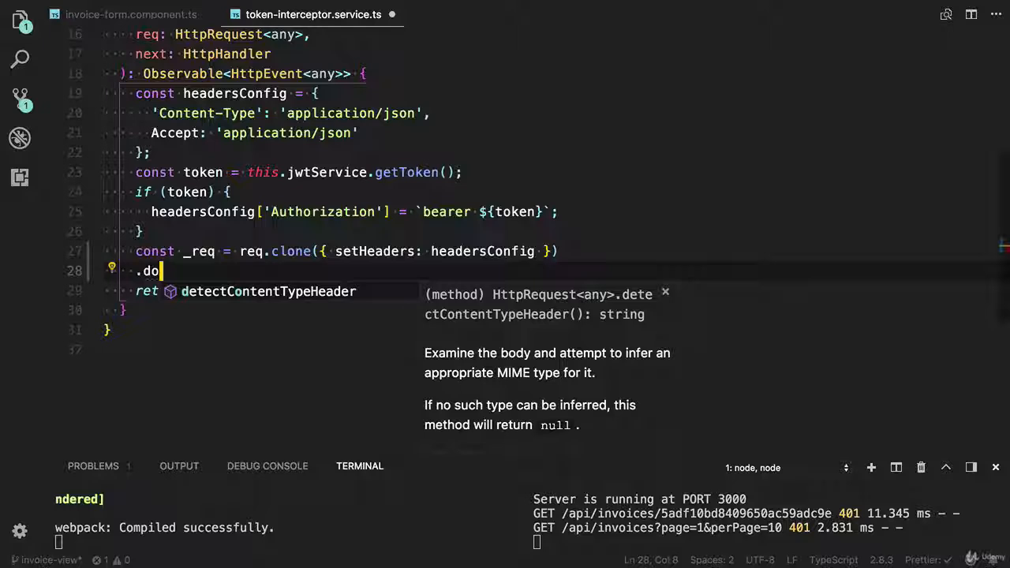
type("((")
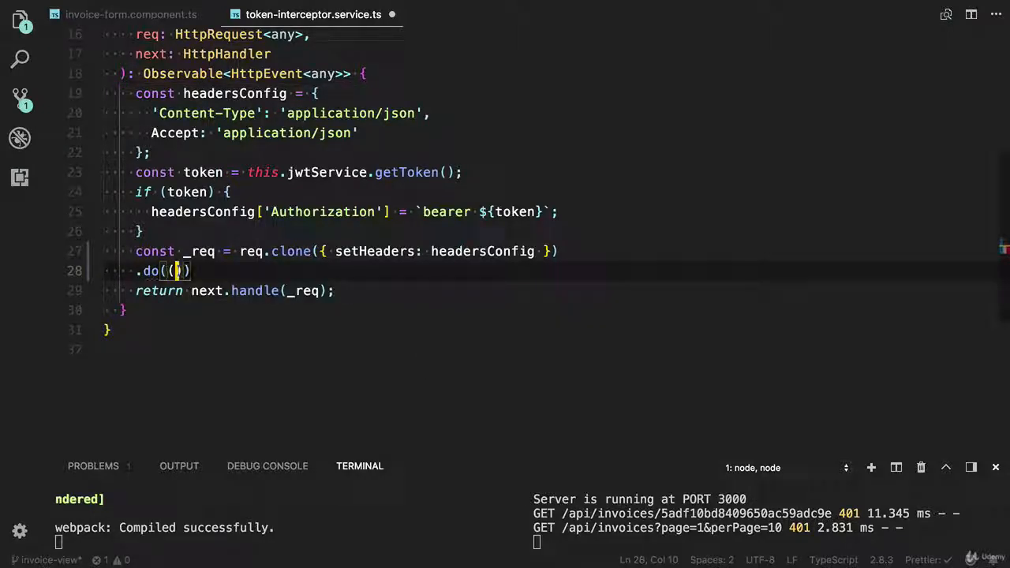
type("e")
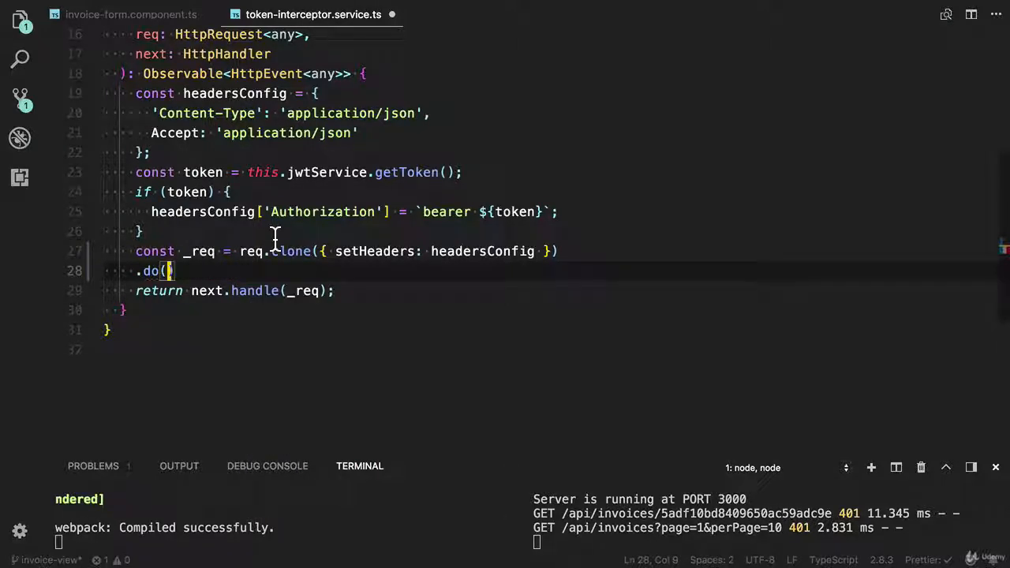
type("event")
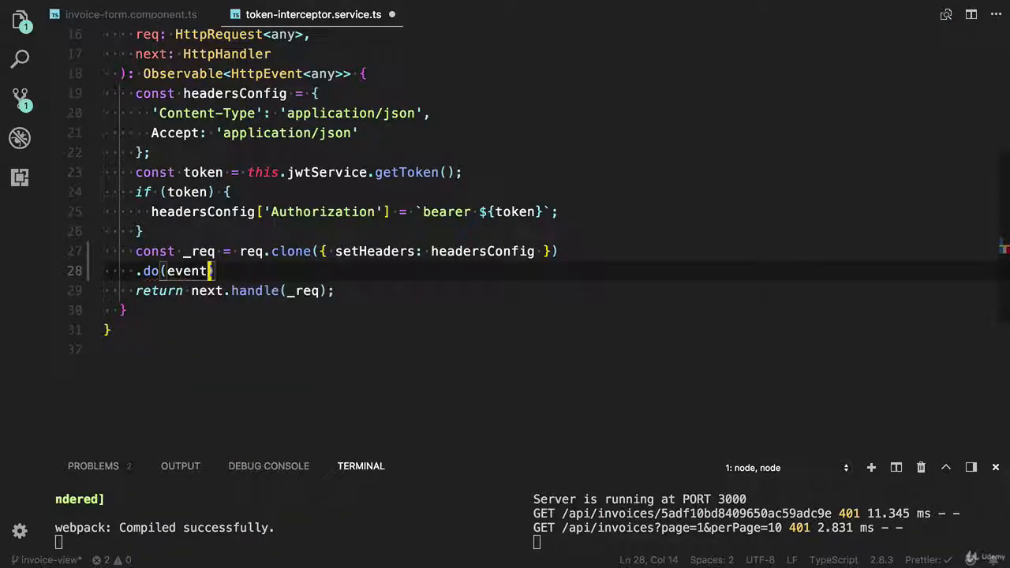
type(": HttpEve")
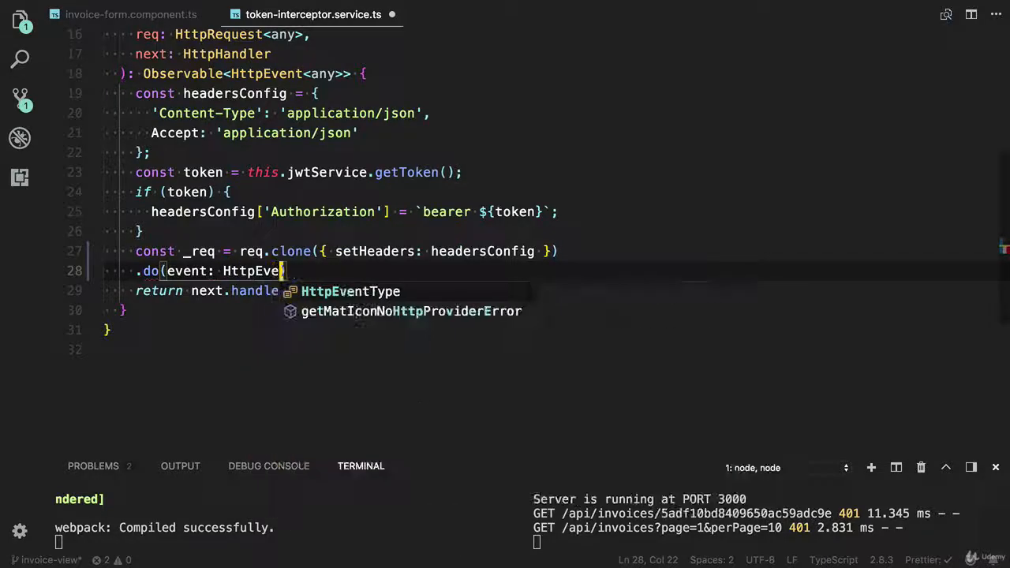
key("Backspace")
type("n")
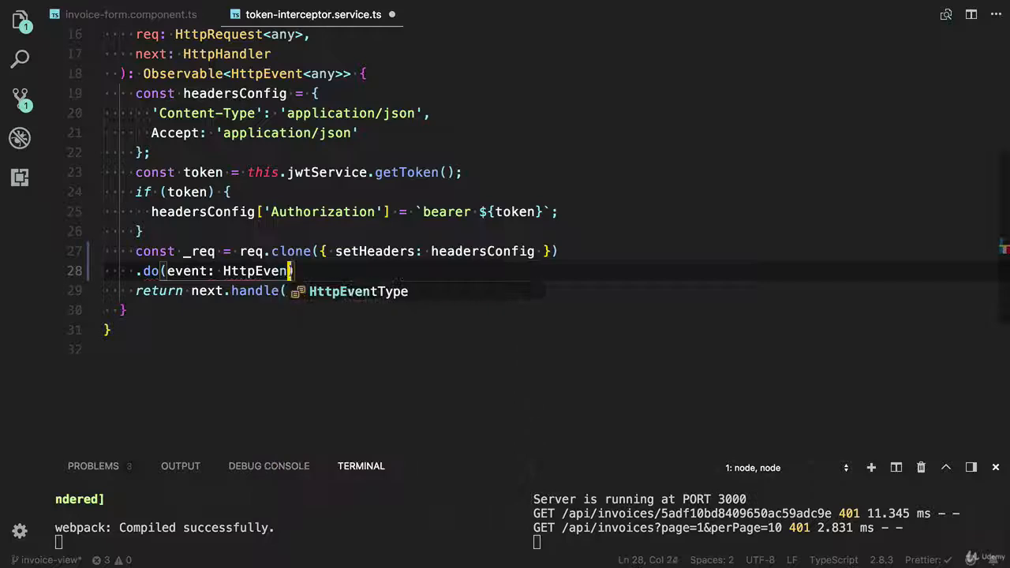
type("<>")
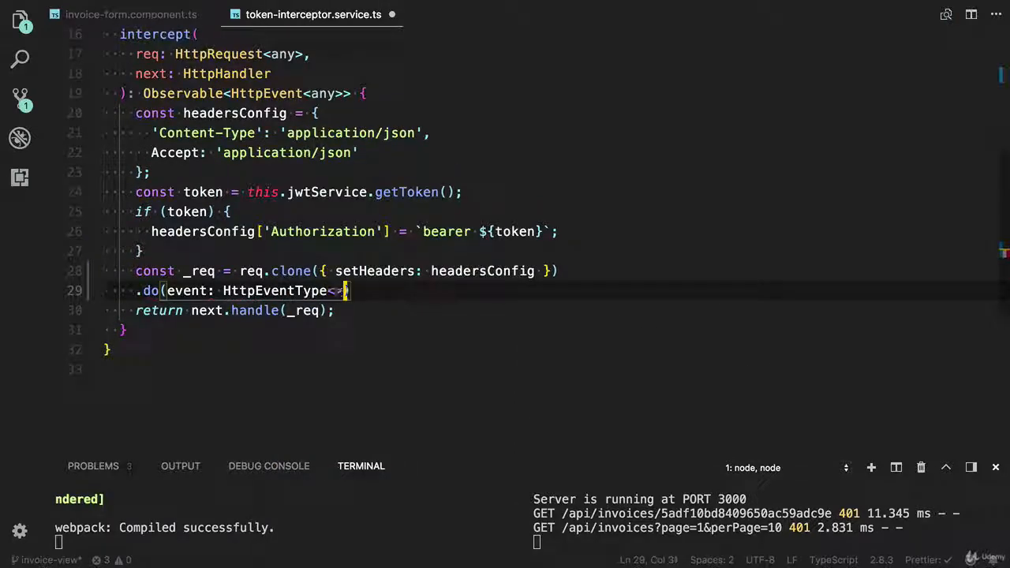
type("any>")
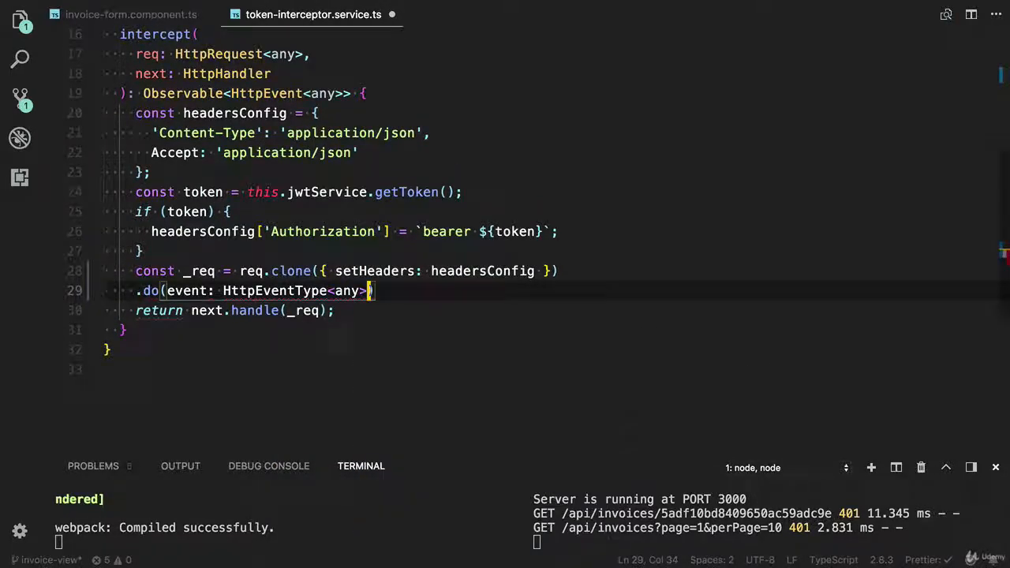
type("=> {},")
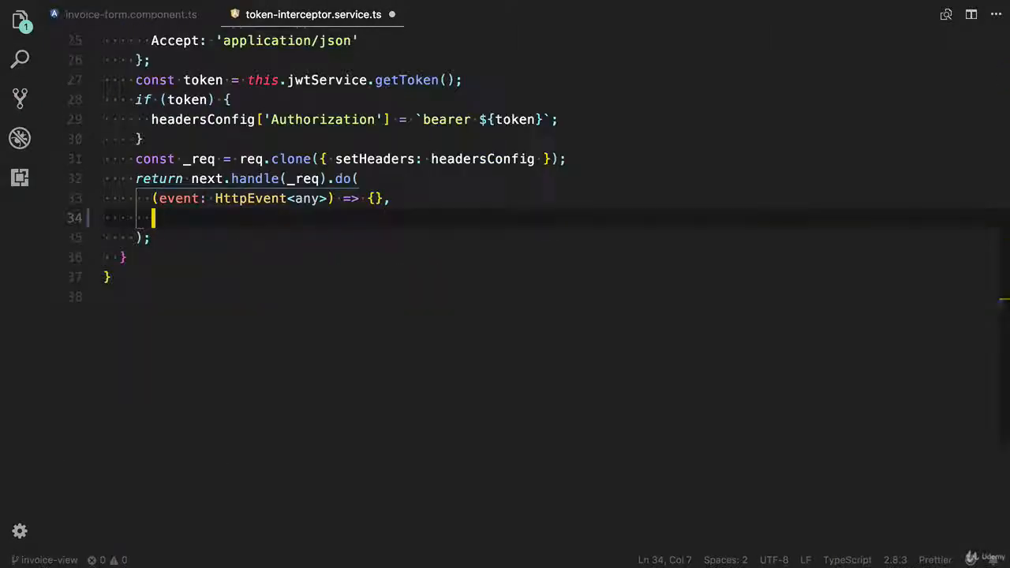
Add an error callback checking err instanceof HttpErrorResponse with status 401.
type("err => {")
type("if(")
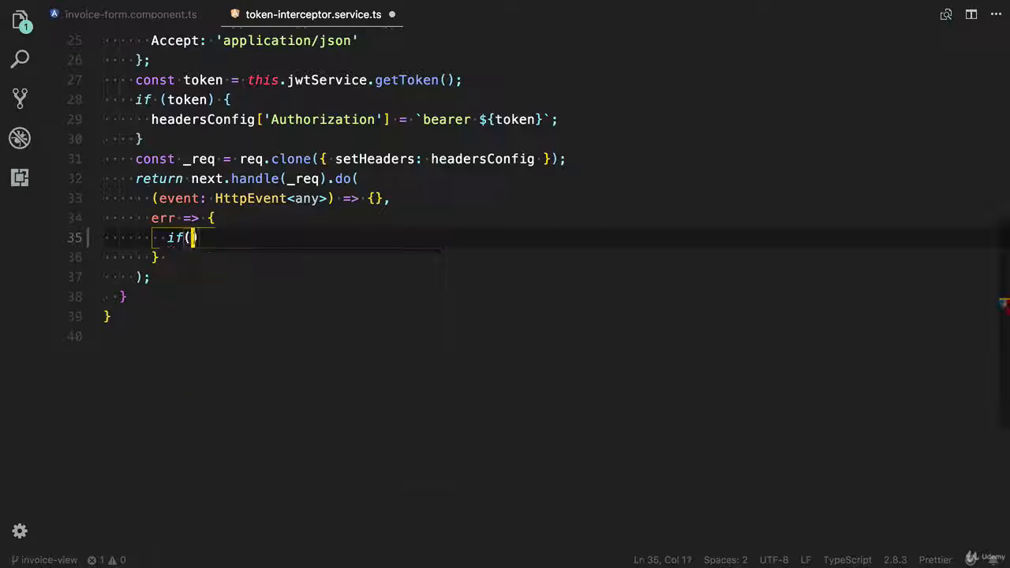
type("err instanceof H")
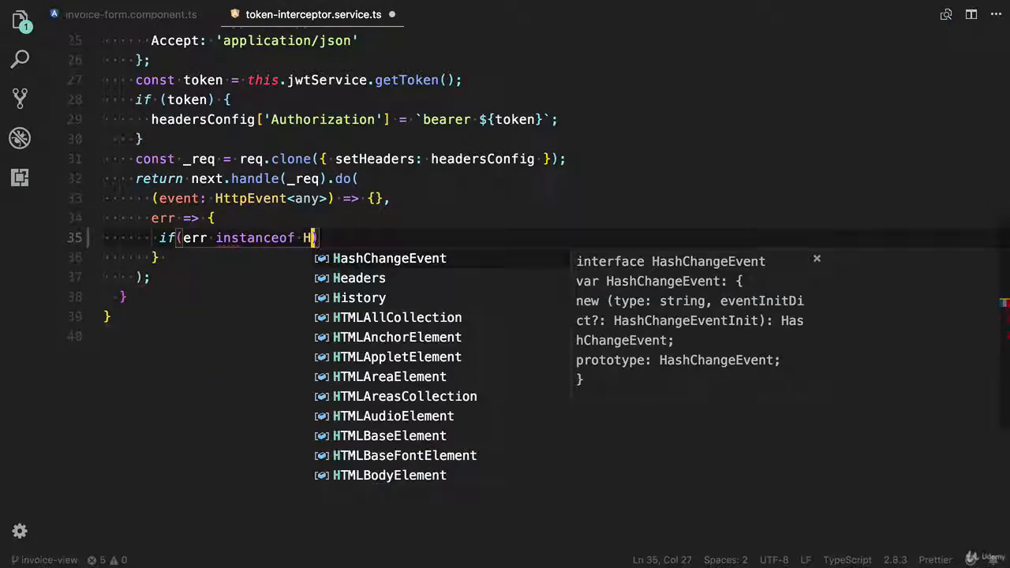
type("ttpErrorResponse")
type("if(err.")
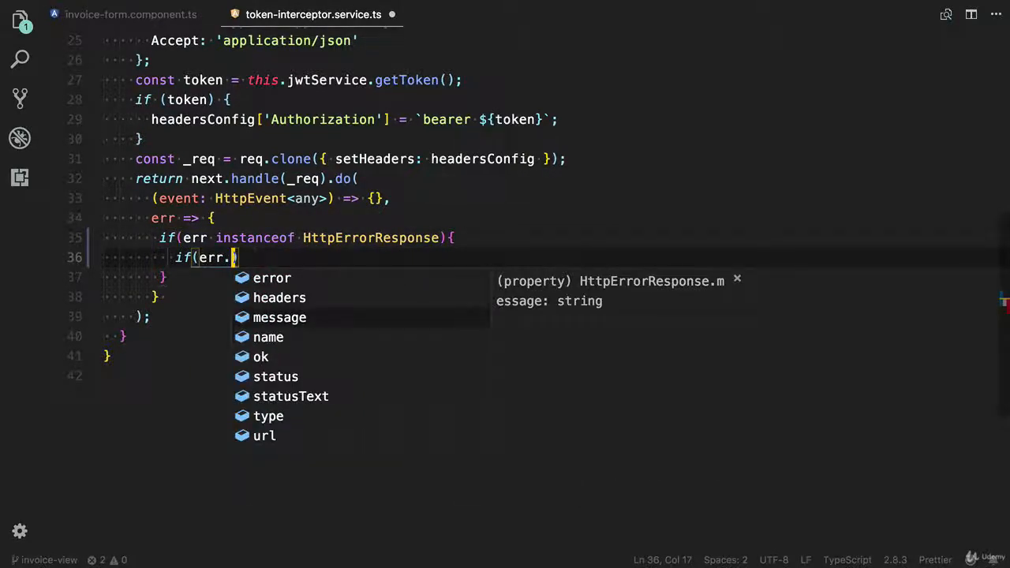
type("status === 401")
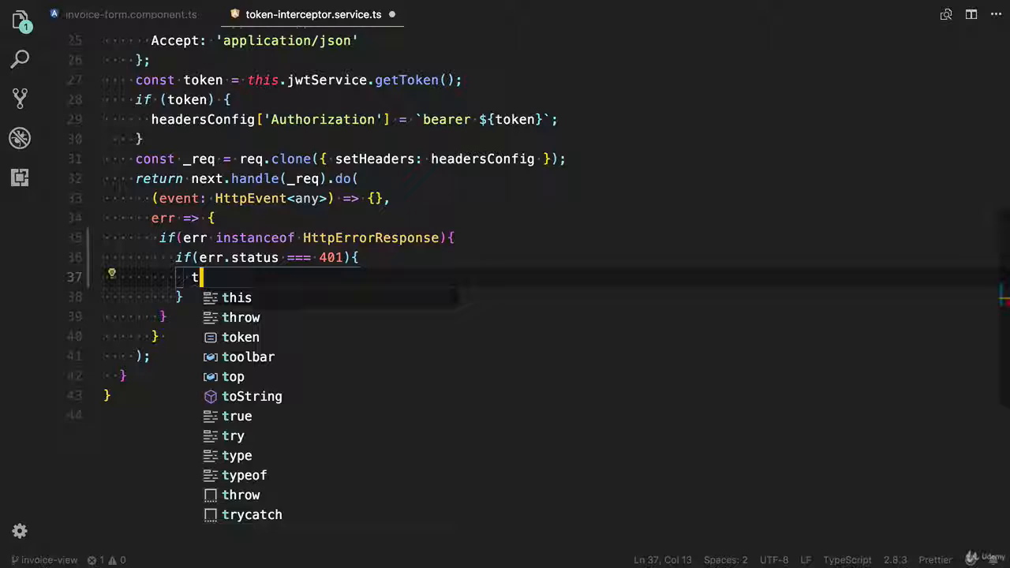
On a 401, call this.jwtService.destroyToken() and navigate the router toward '/login'.
type("his.")
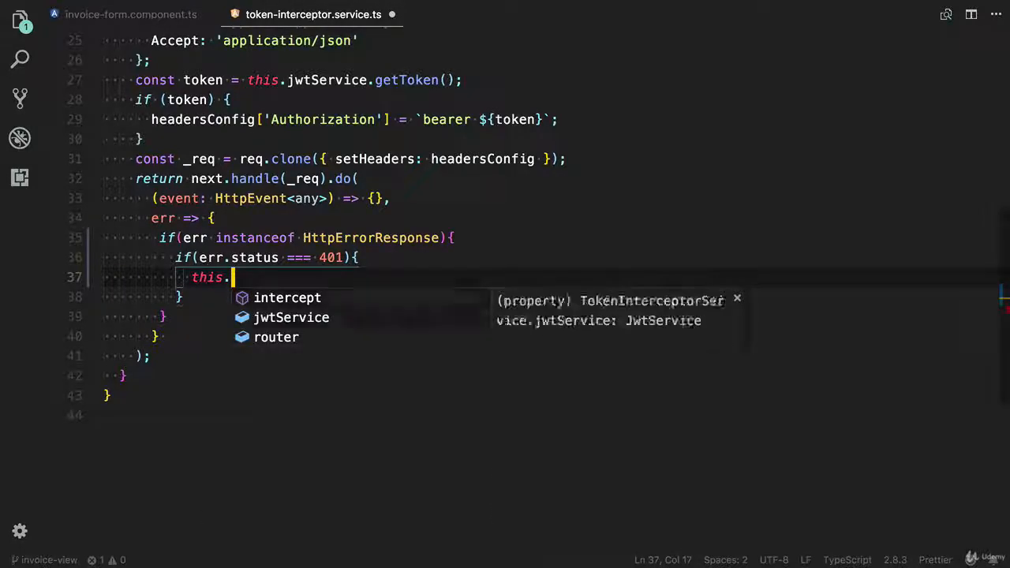
type("jwtService.destroyToken();")
type("this.")
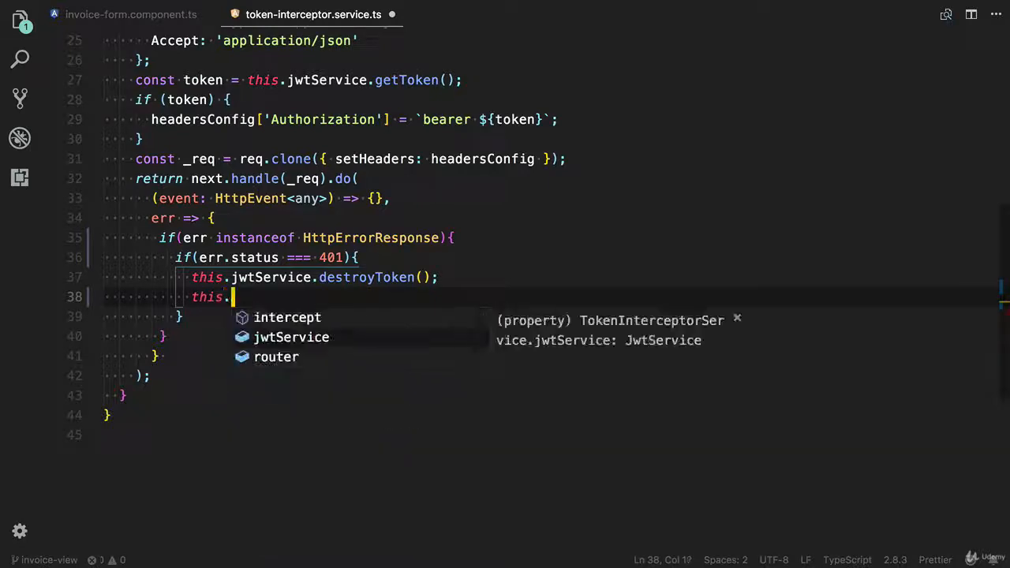
type("router.navigate([")
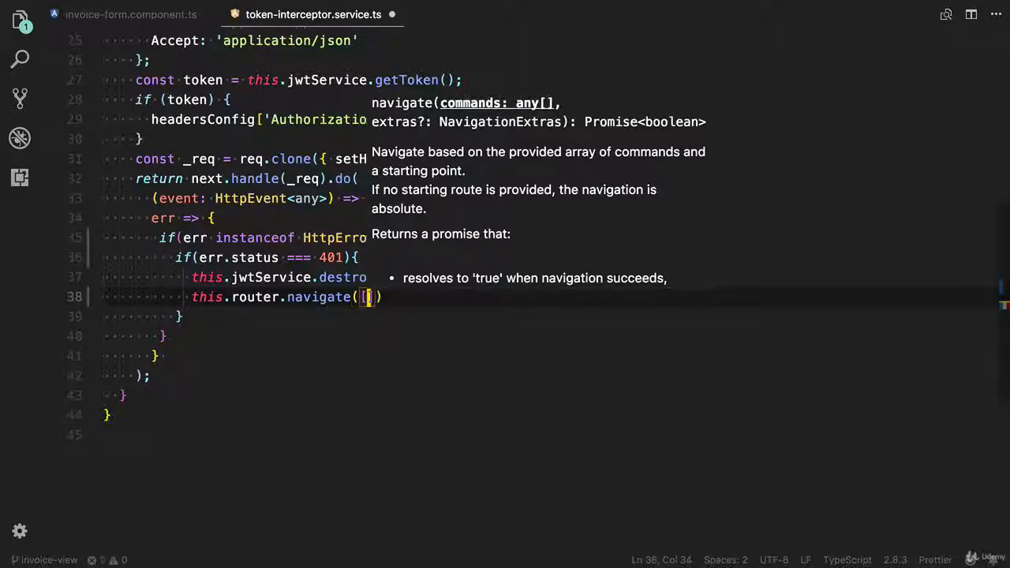
type("'/l")
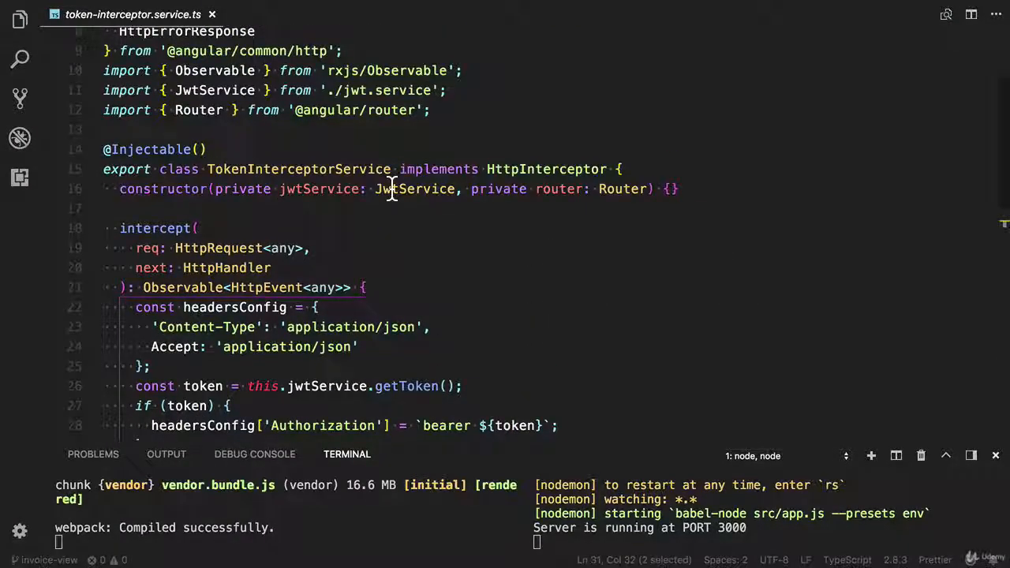
Add import 'rxjs/add/operator/do' below the Router import, correcting a mistyped path.
type("im")
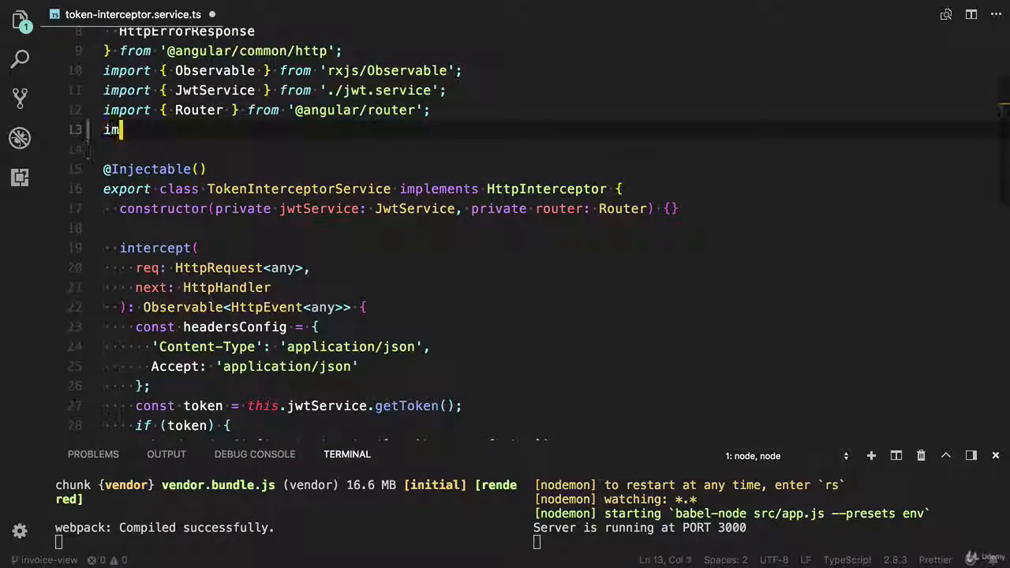
type("ort")
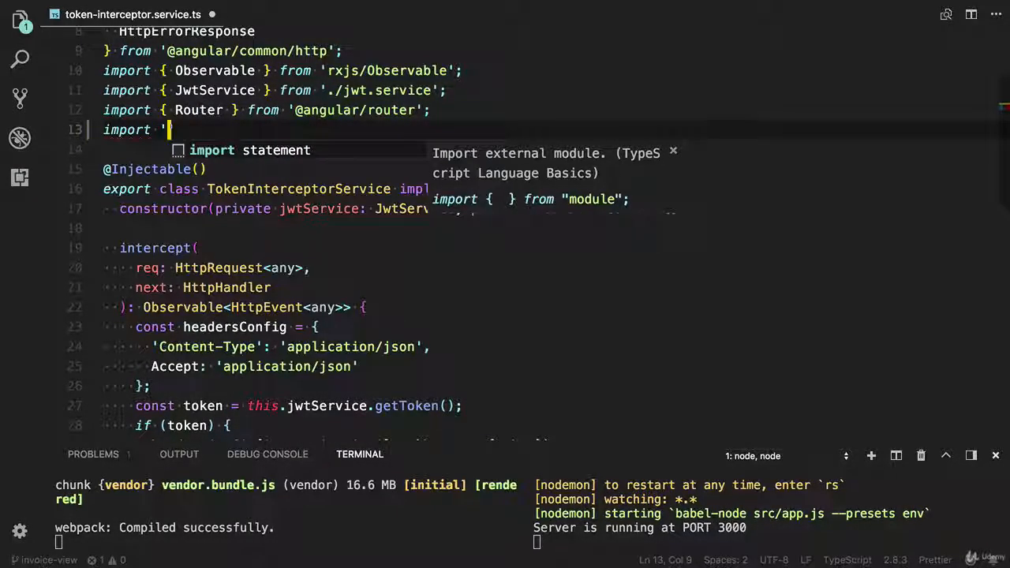
type("rxjs/")
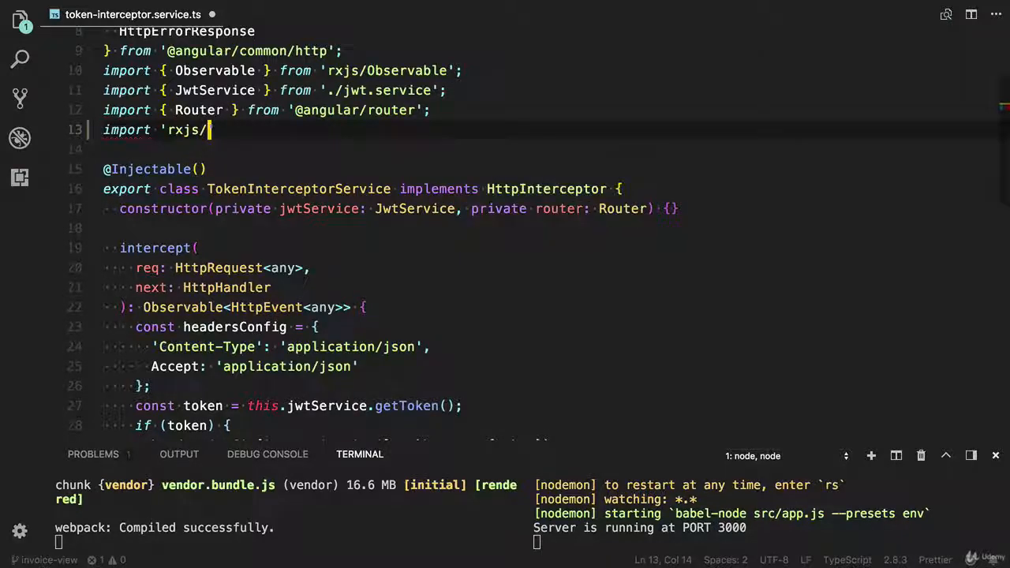
type("op")
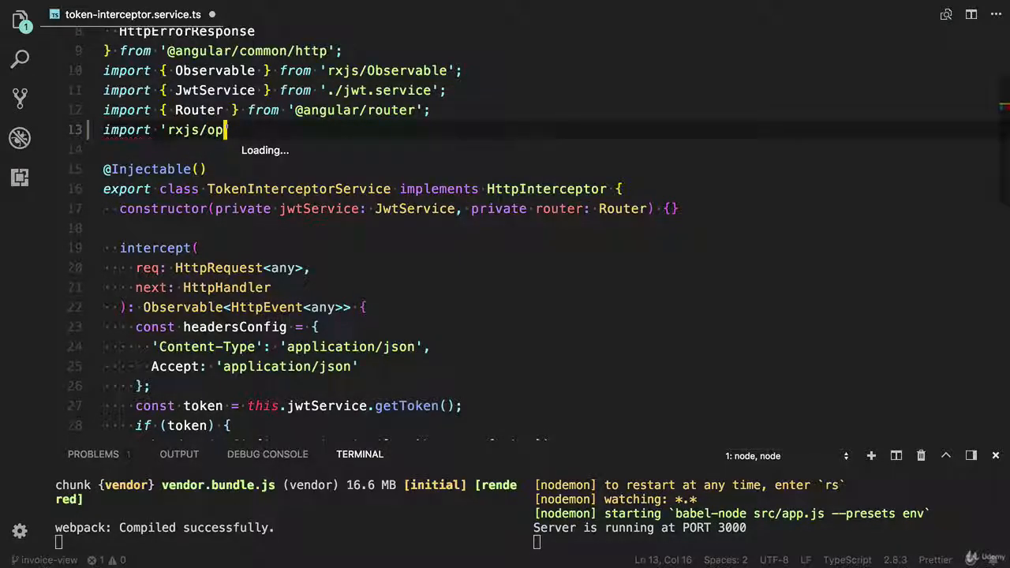
key("BackSpace")
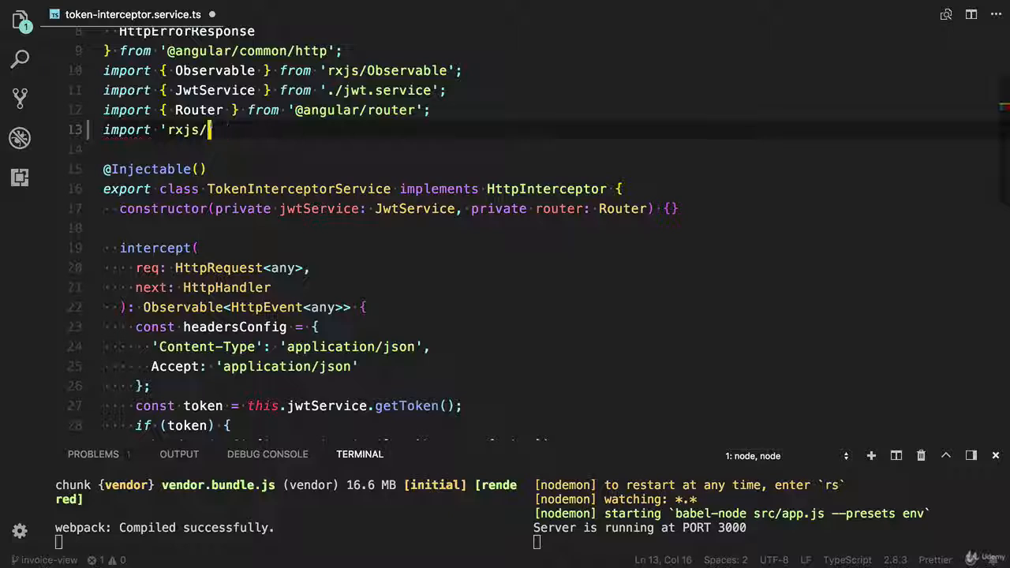
type("add")
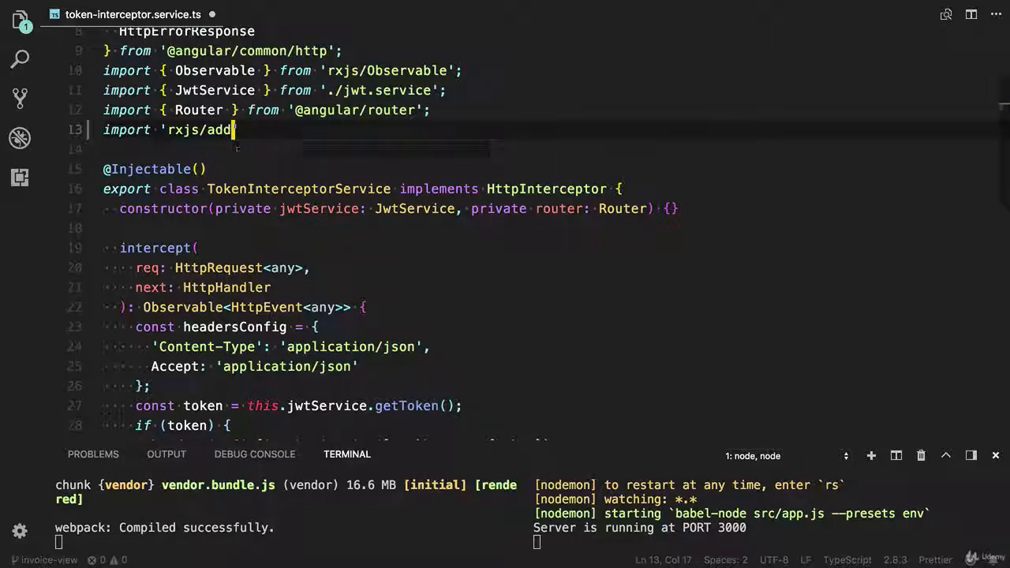
type("/operator")
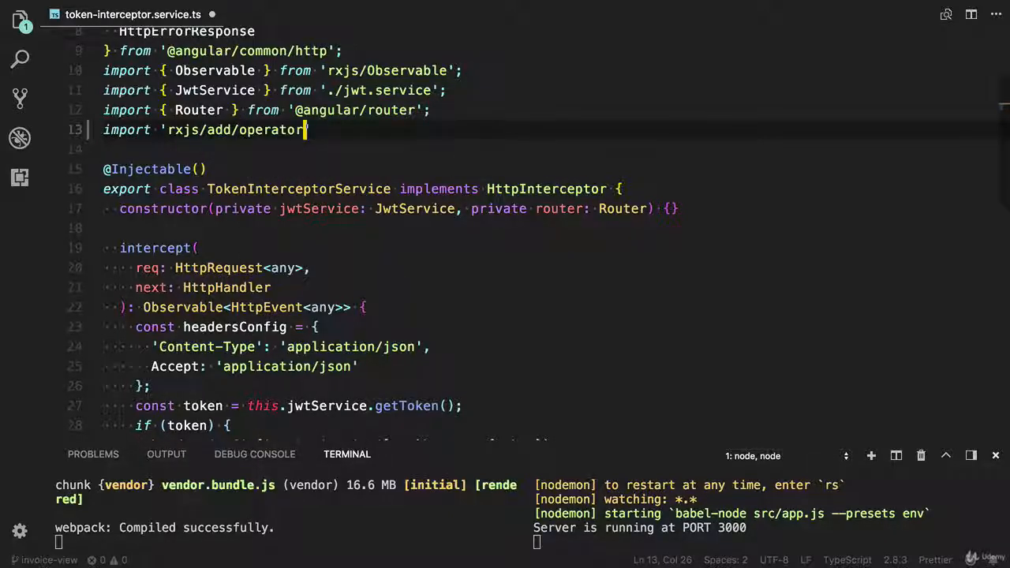
type("/do")
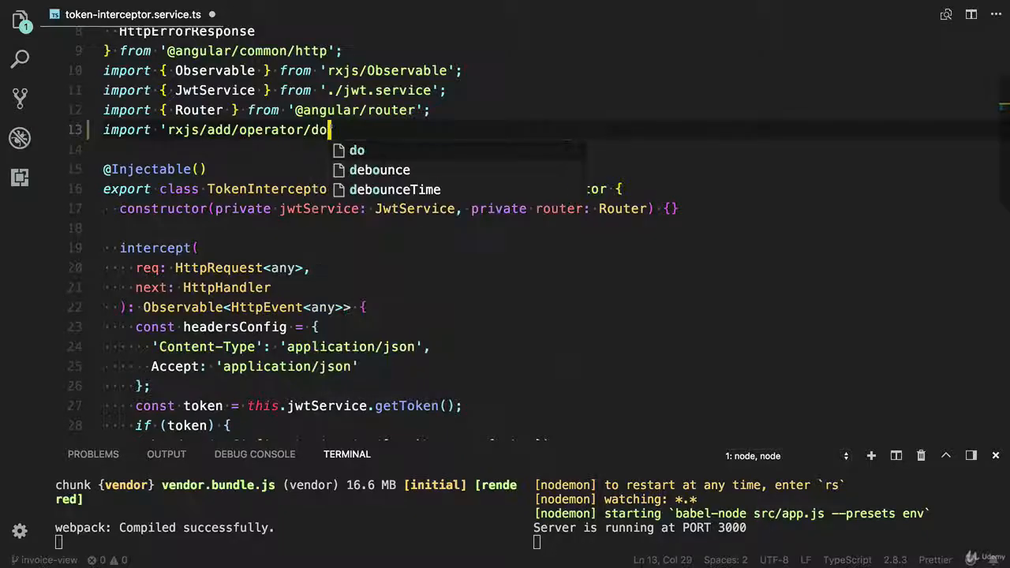